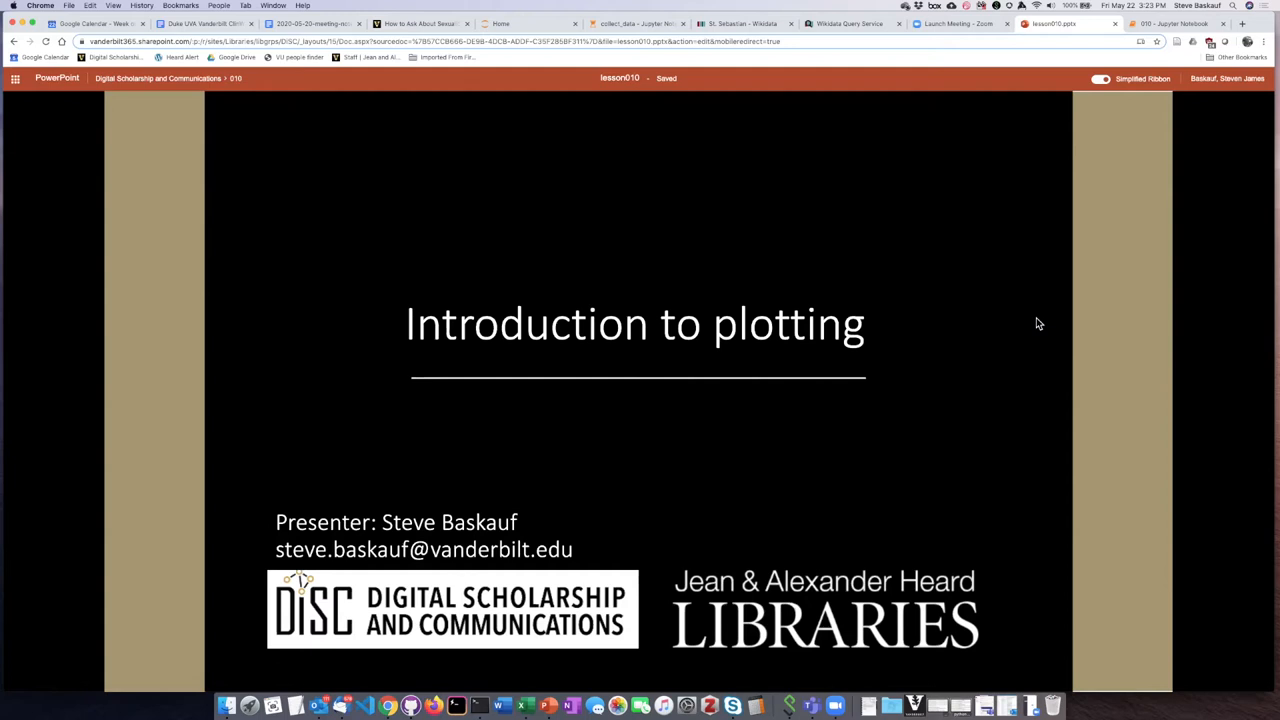
mouse_move(1034, 323)
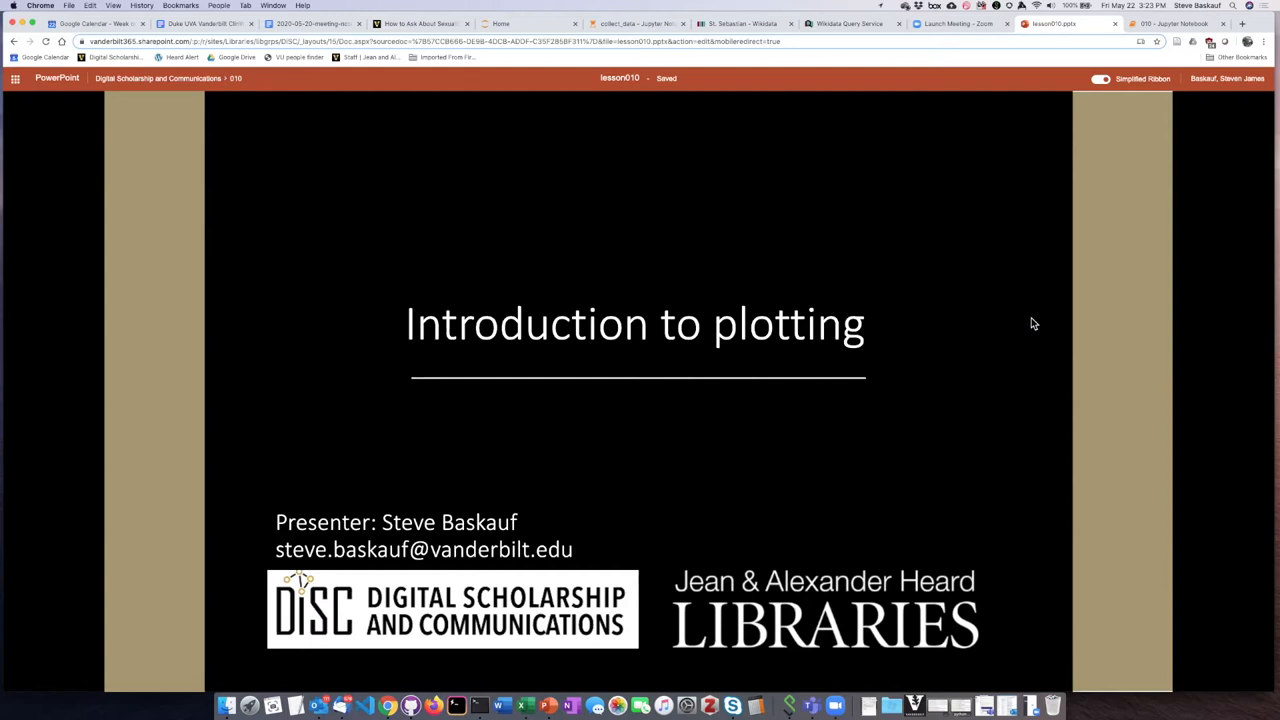
mouse_move(967, 321)
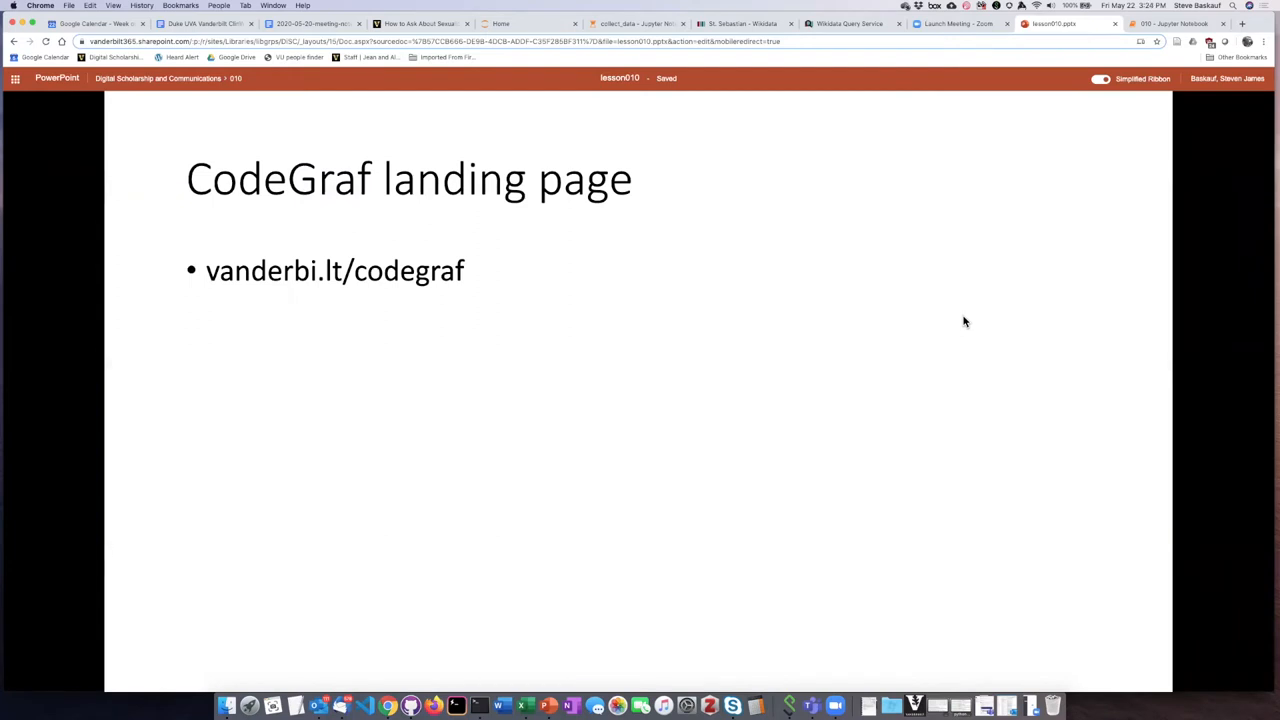
mouse_move(675, 331)
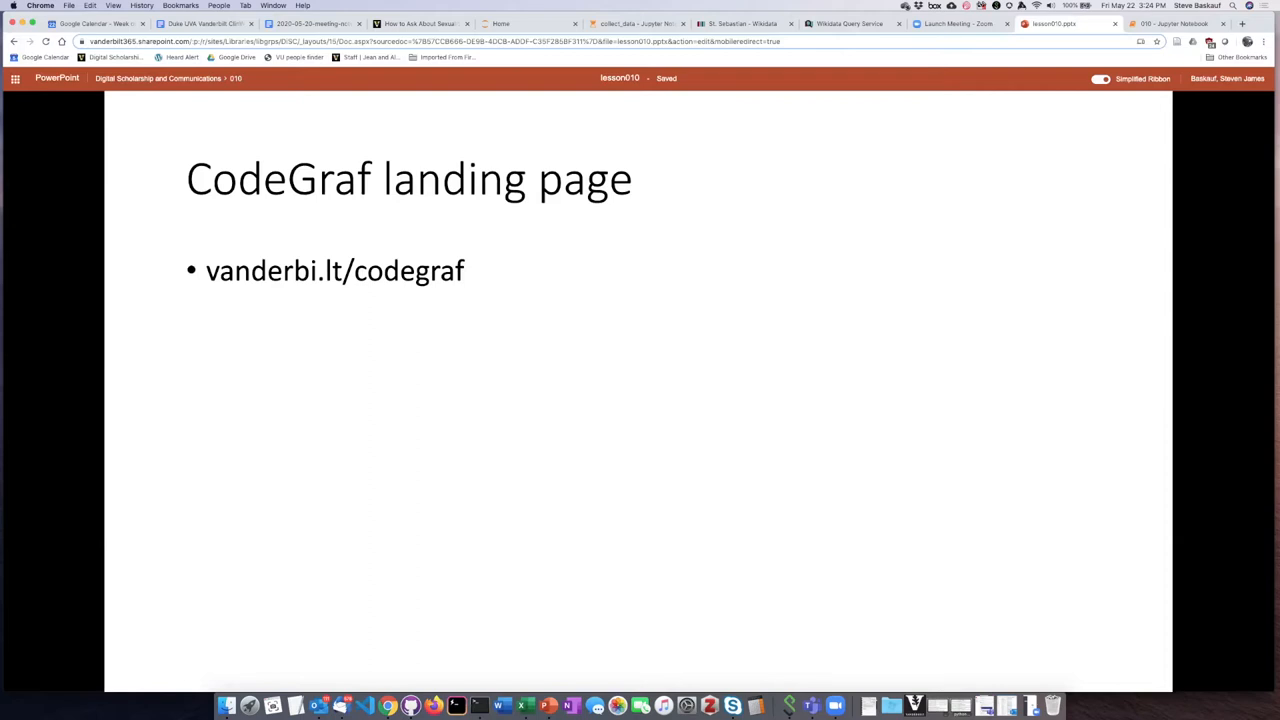
mouse_move(695, 305)
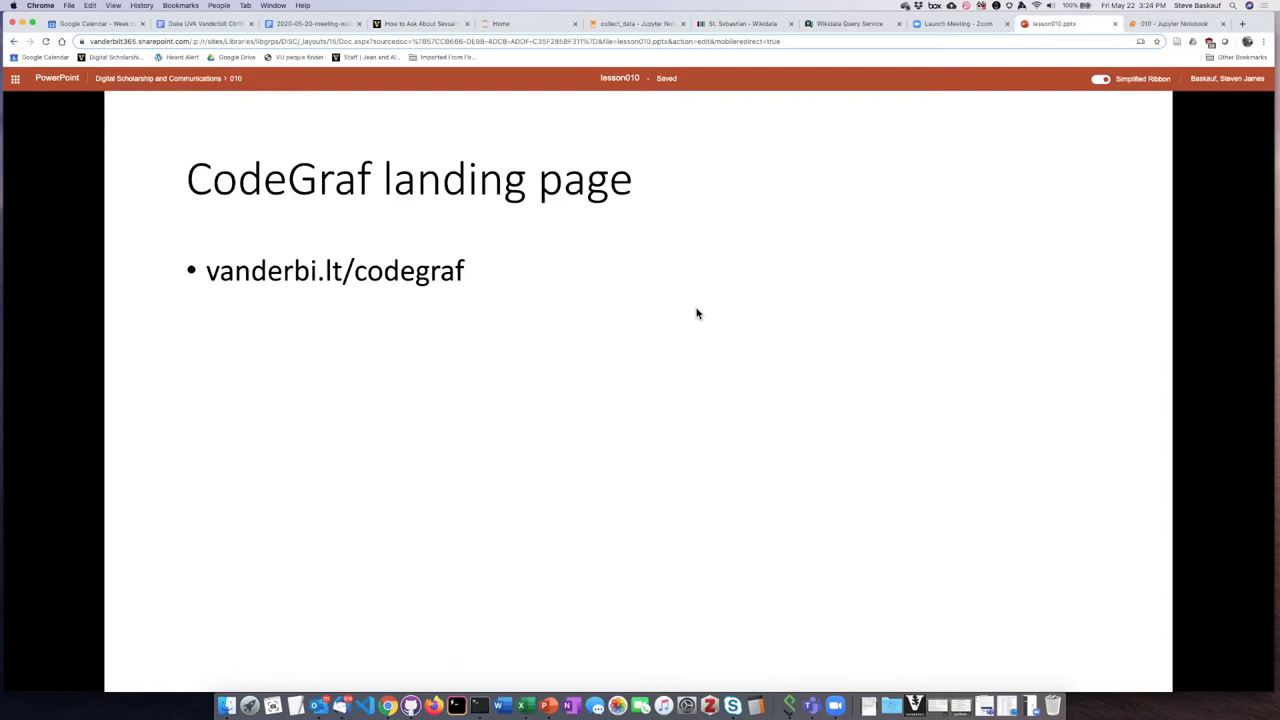
mouse_move(870, 398)
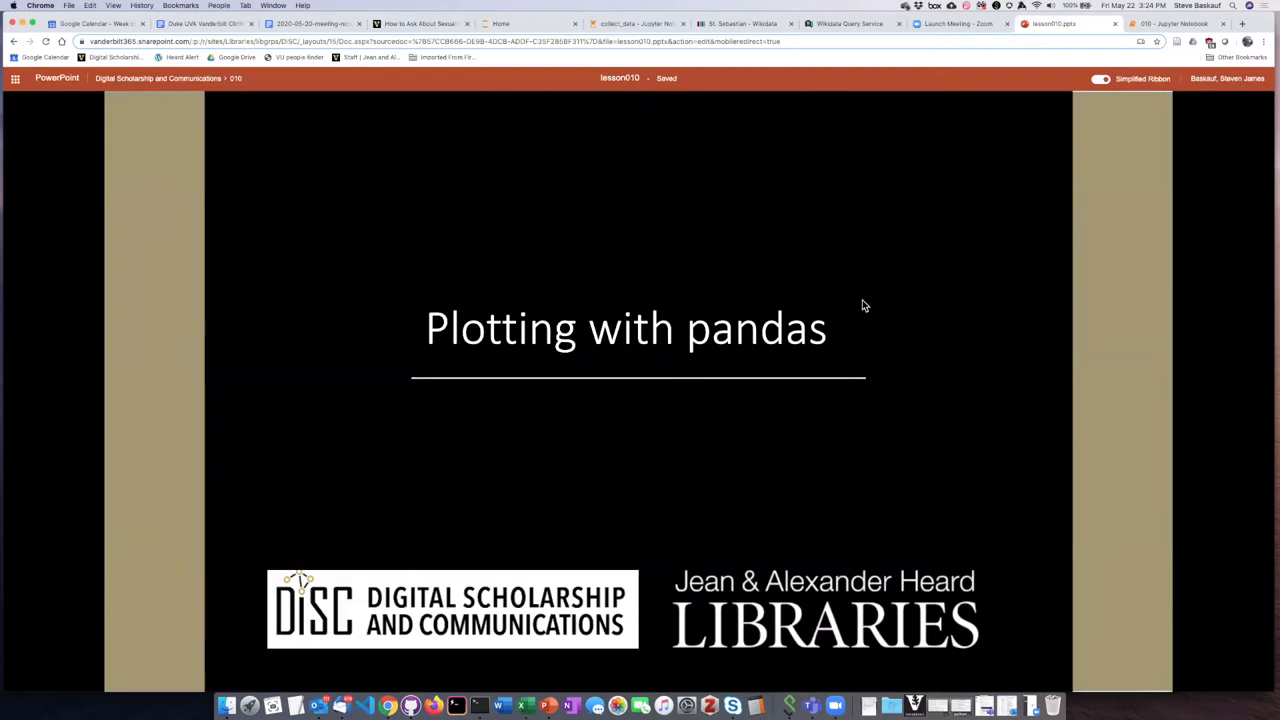
mouse_move(877, 293)
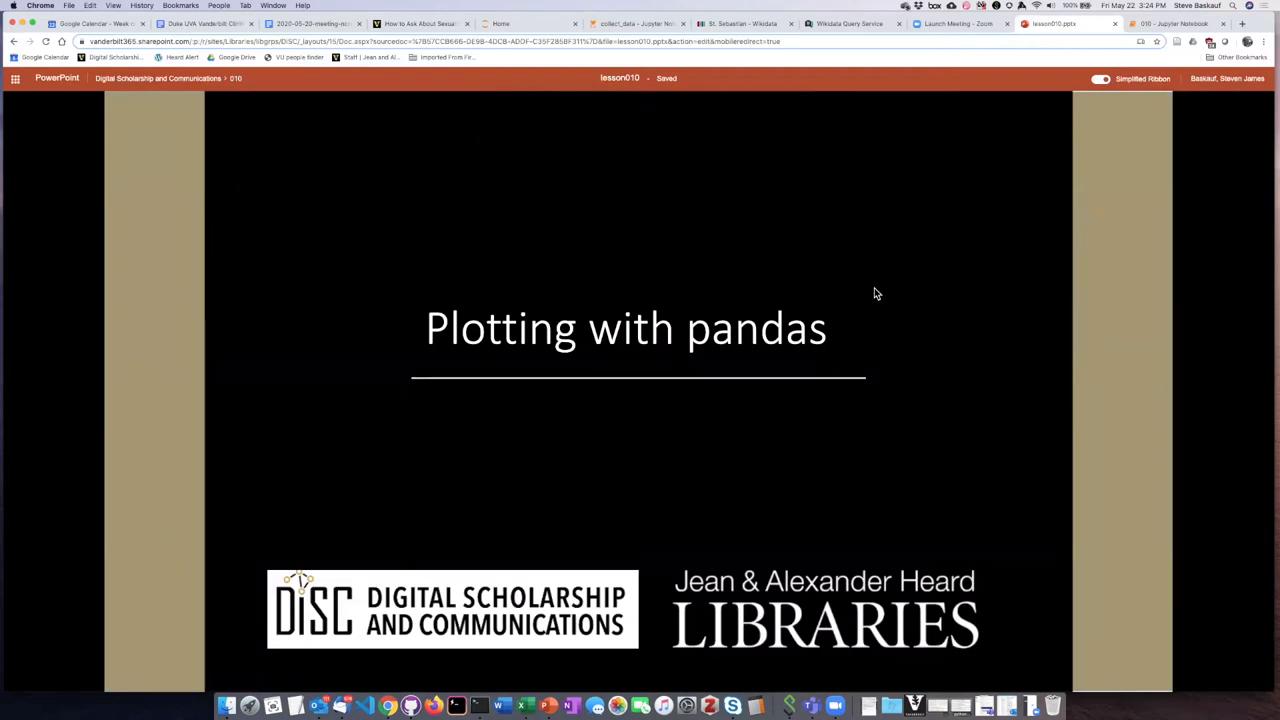
mouse_move(901, 261)
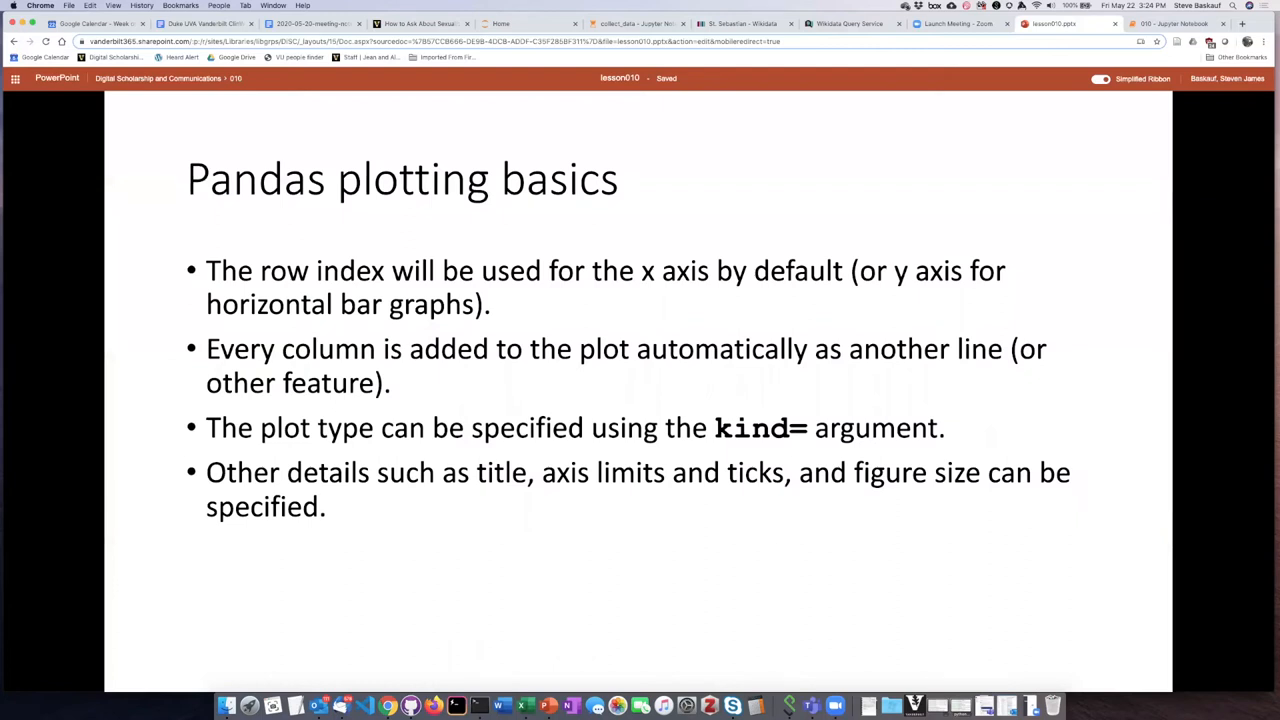
mouse_move(797, 308)
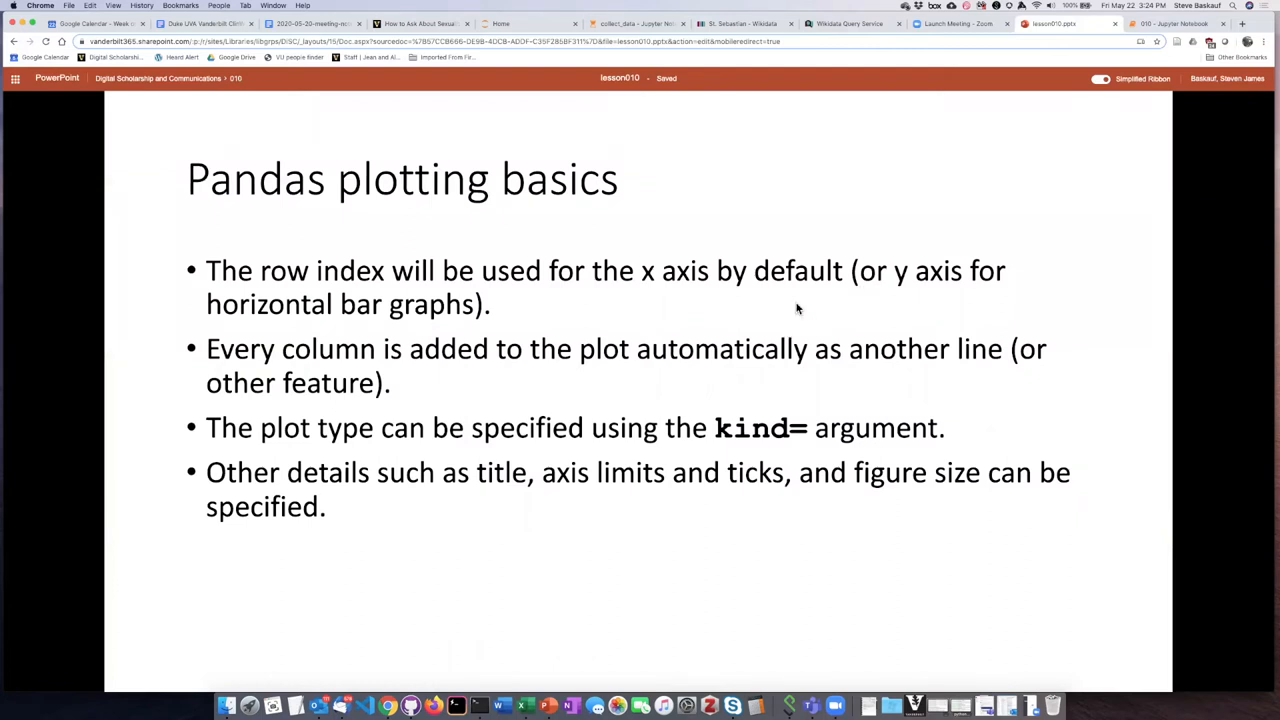
mouse_move(762, 258)
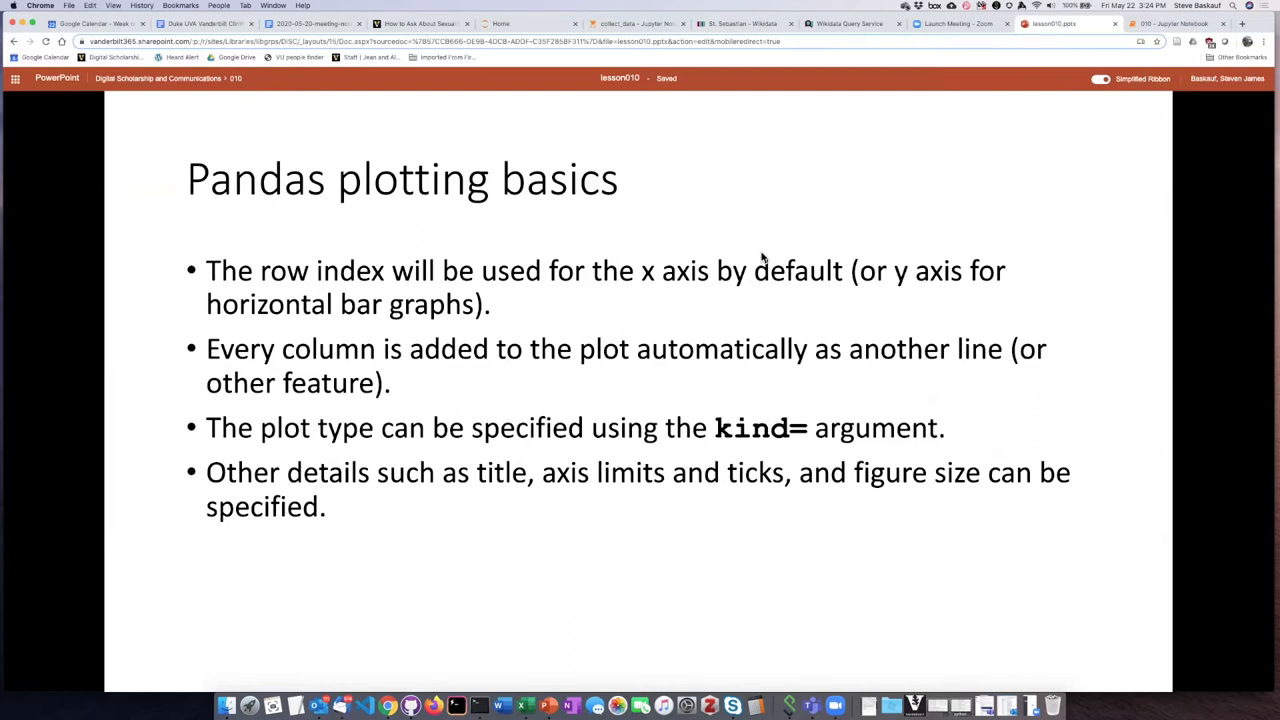
mouse_move(787, 176)
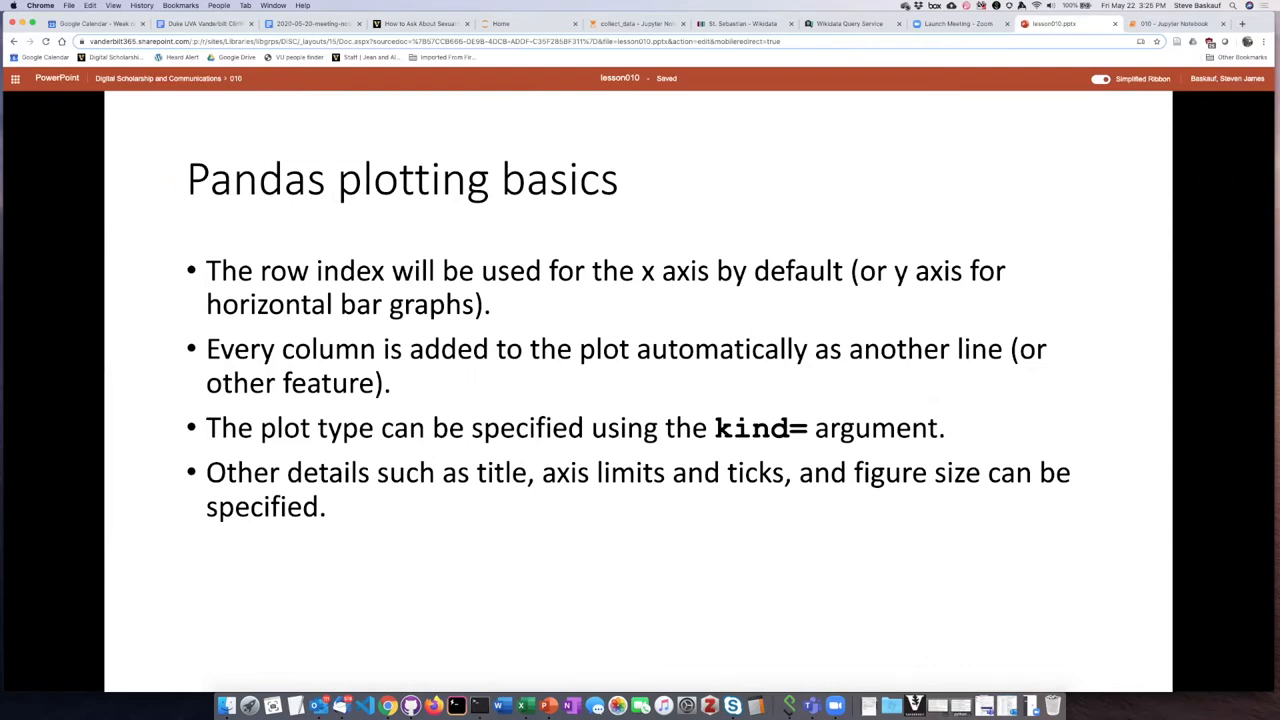
mouse_move(788, 181)
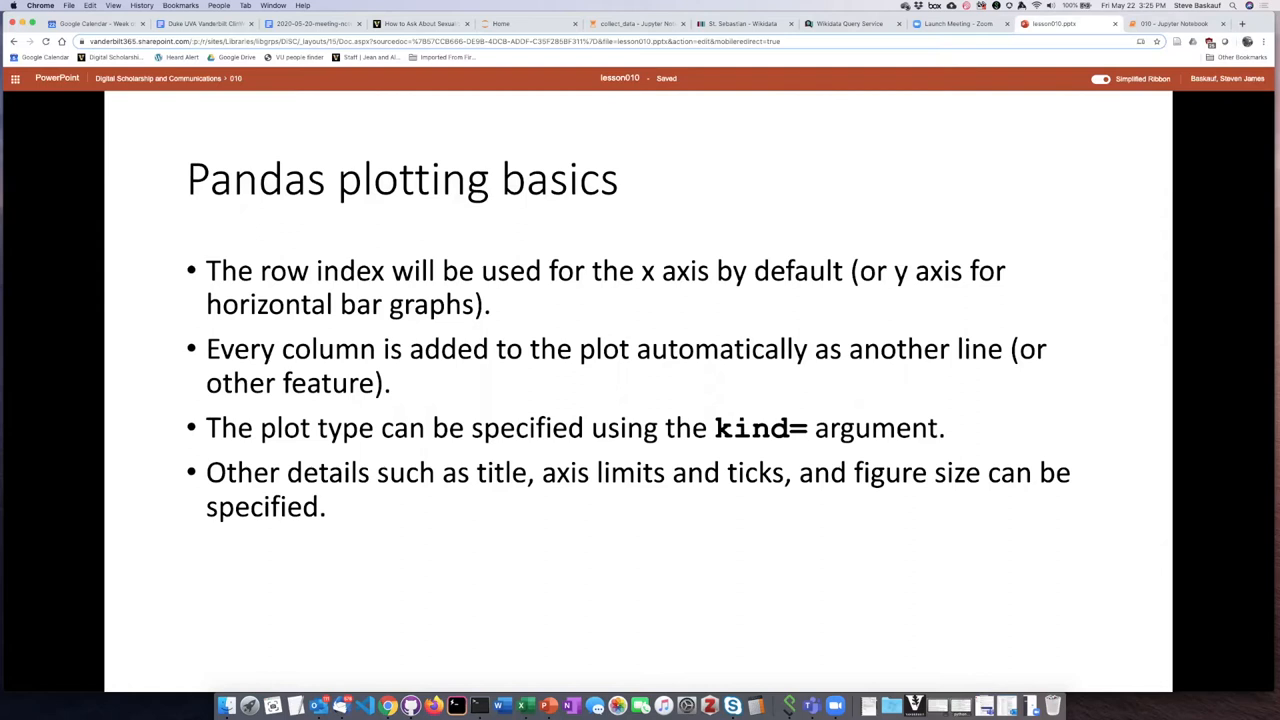
mouse_move(788, 181)
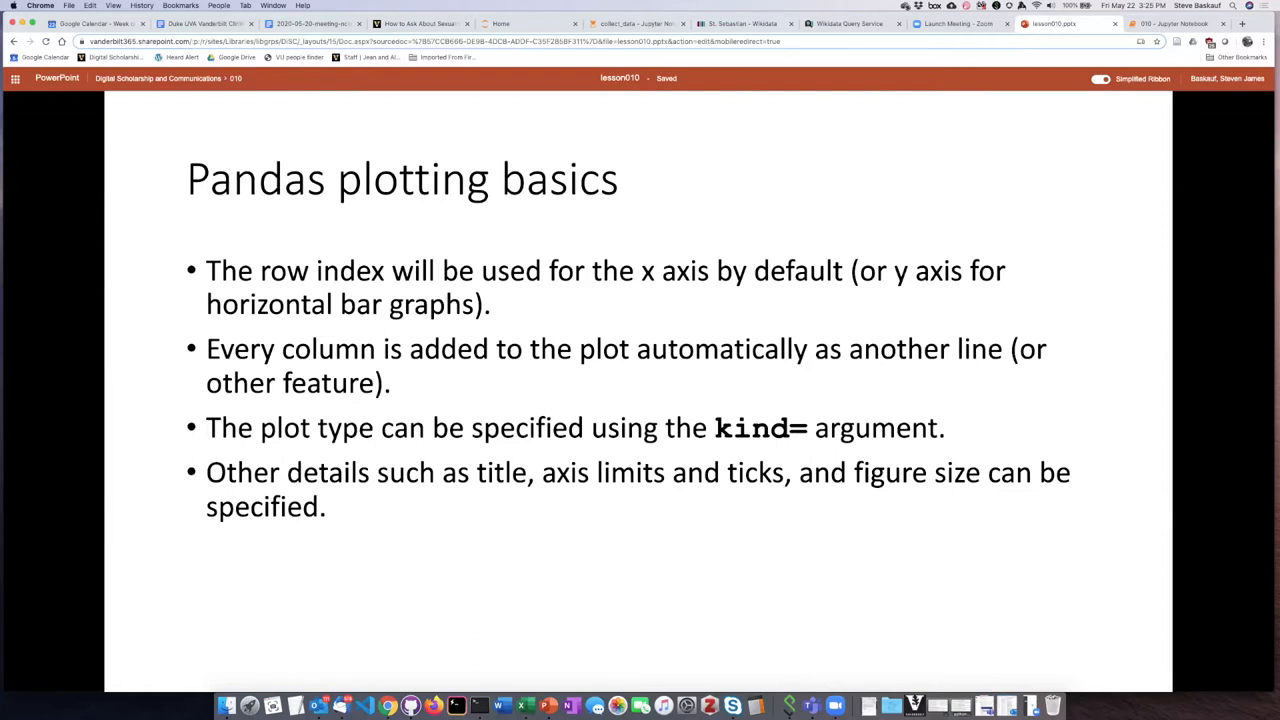
mouse_move(850, 178)
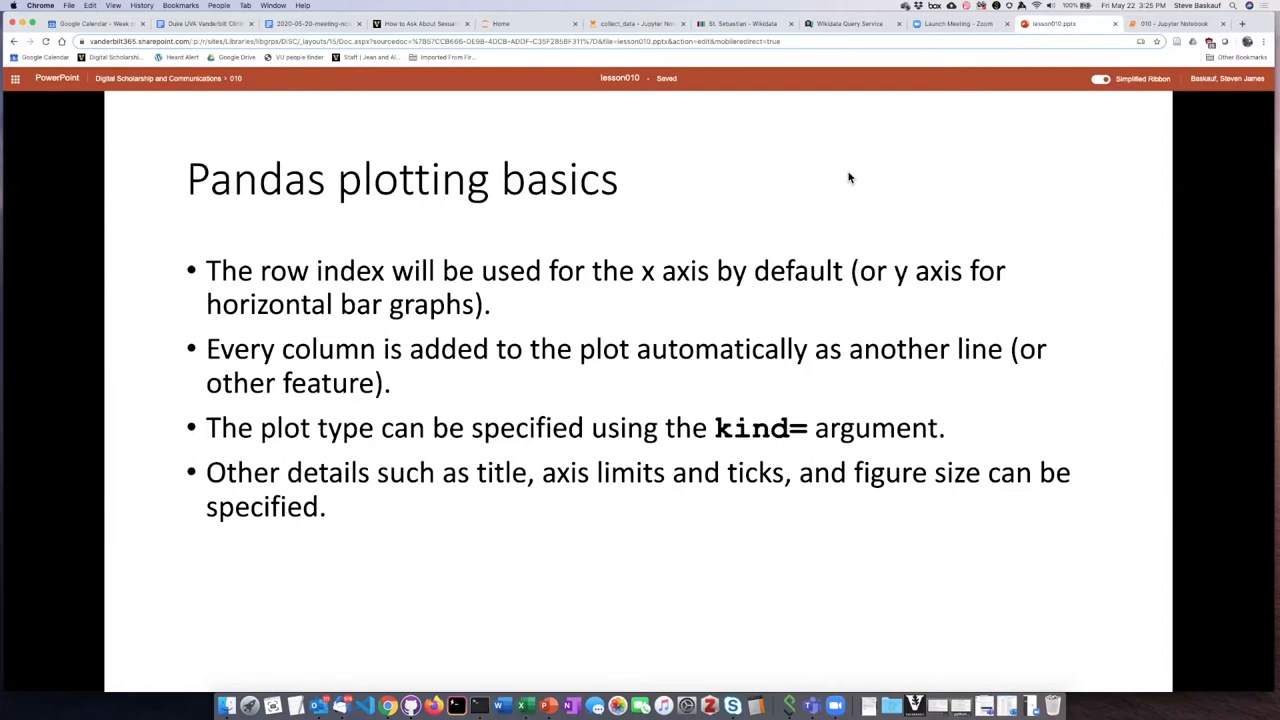
Step: Switch to the 010 notebook and edit the numpy, pandas and matplotlib import cell
left_click(1175, 23)
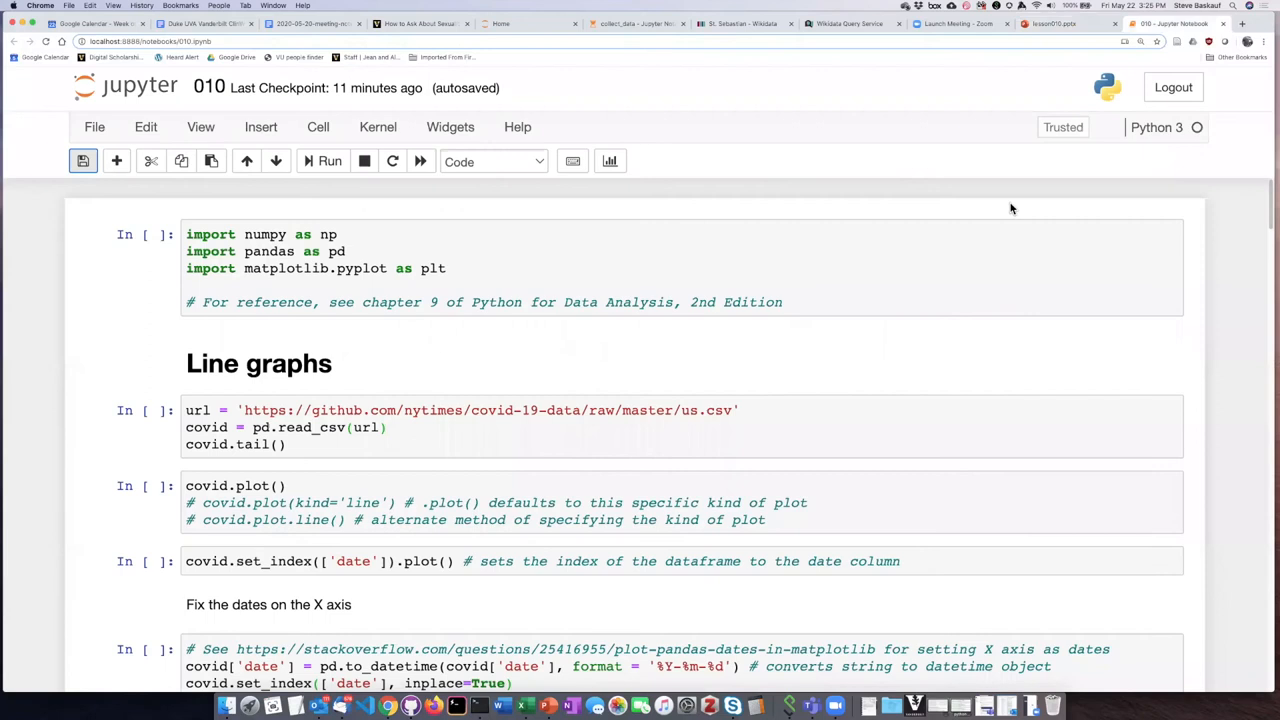
mouse_move(670, 270)
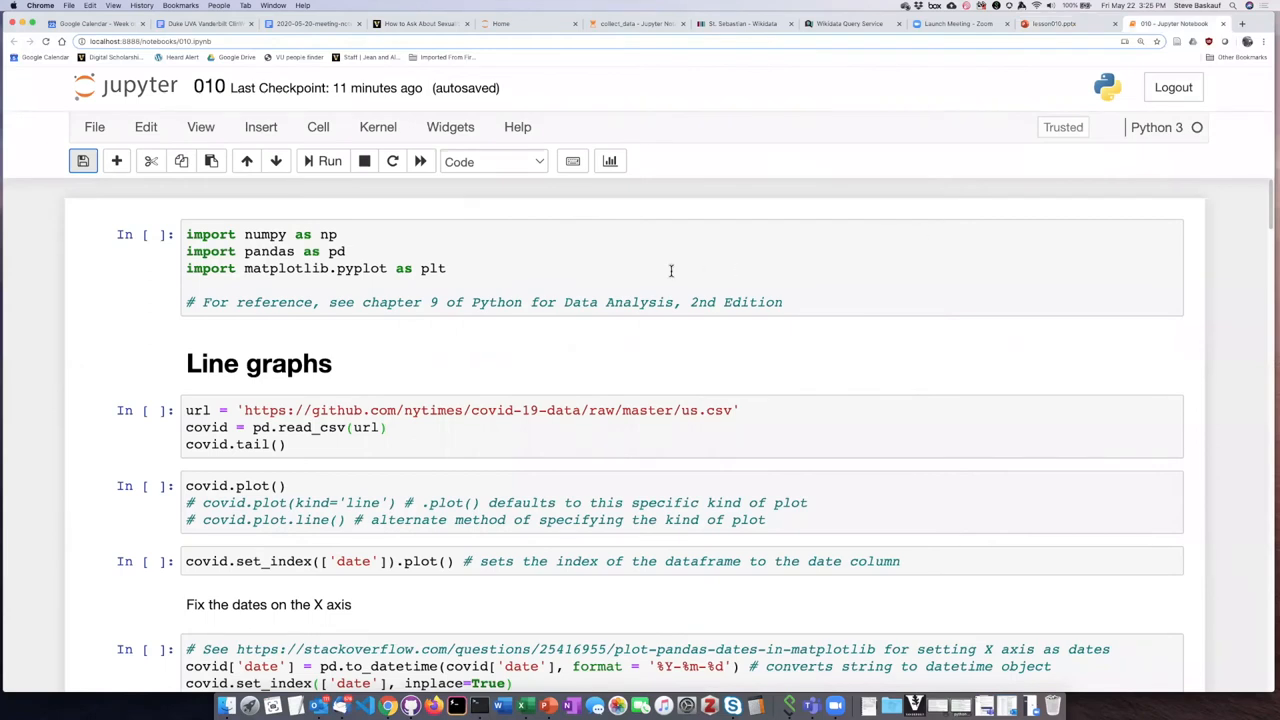
mouse_move(645, 251)
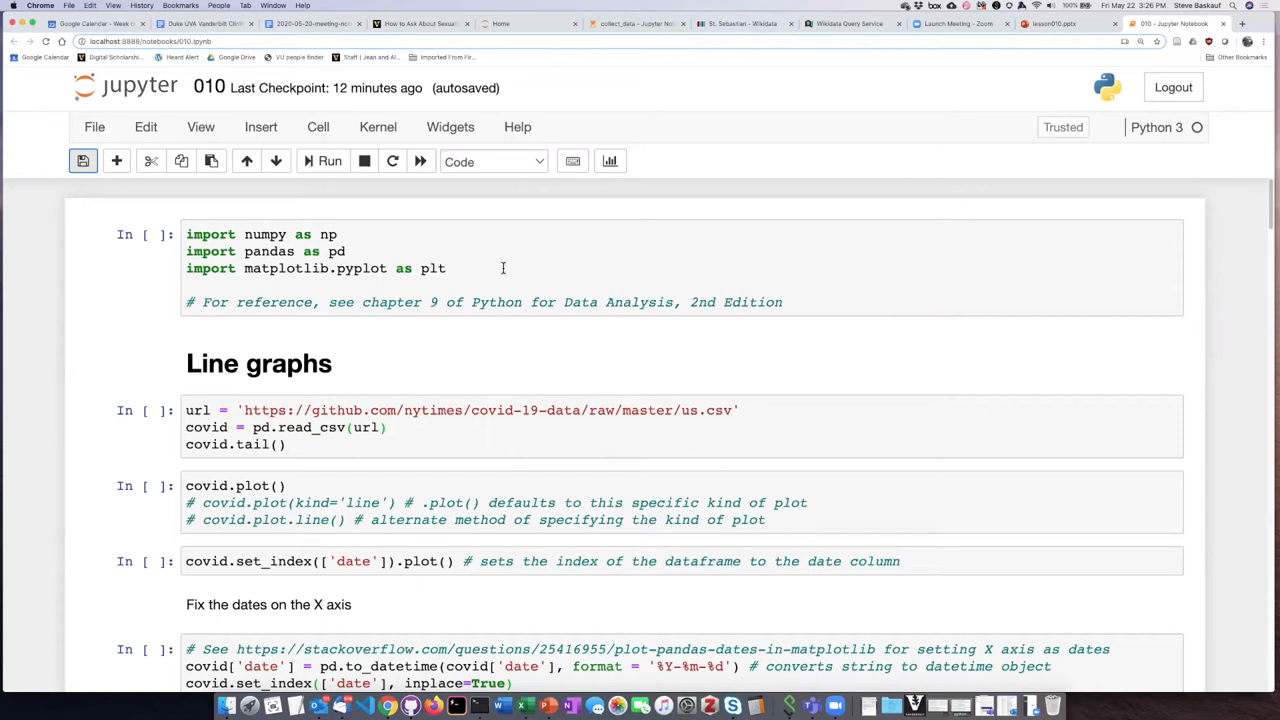
mouse_move(344, 268)
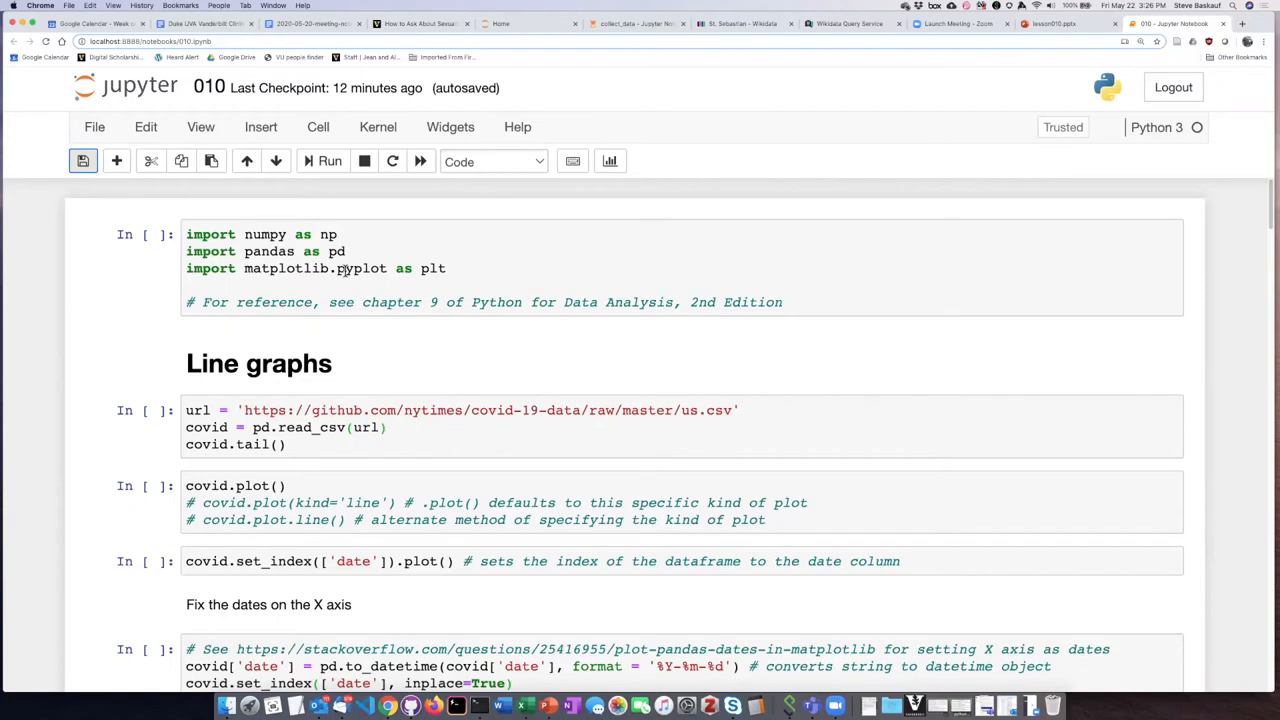
double_click(360, 268)
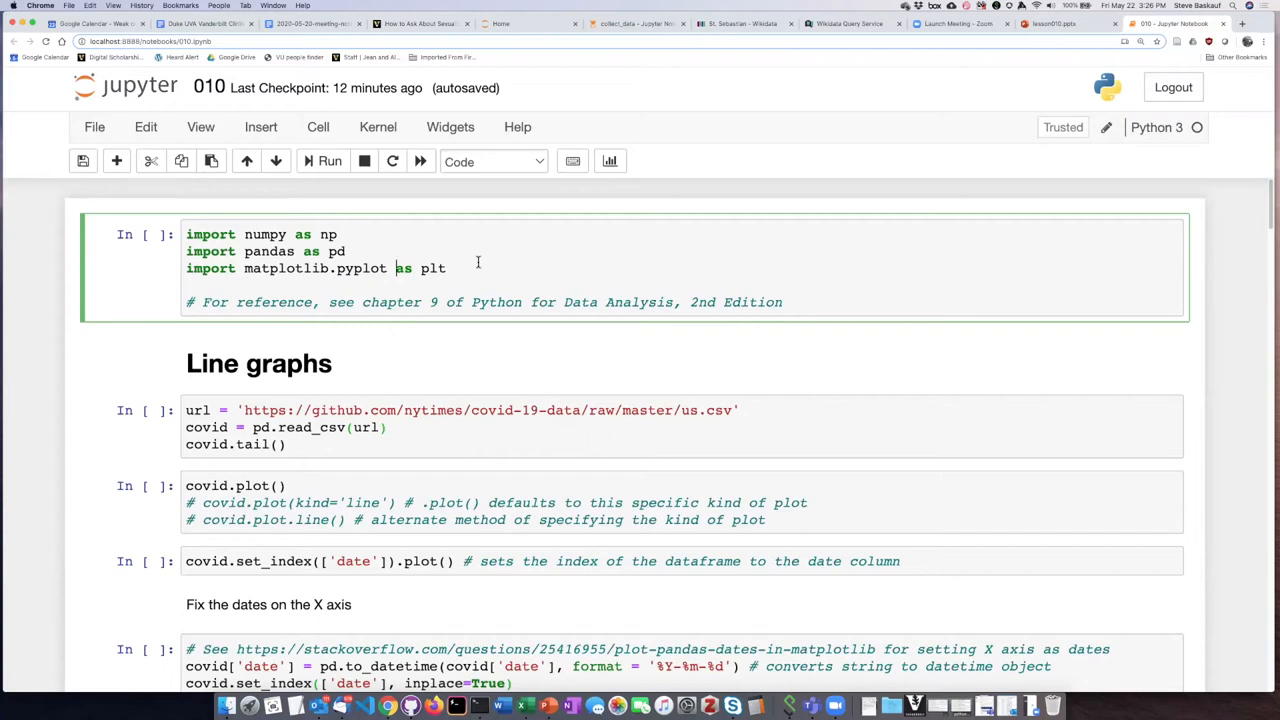
double_click(432, 268)
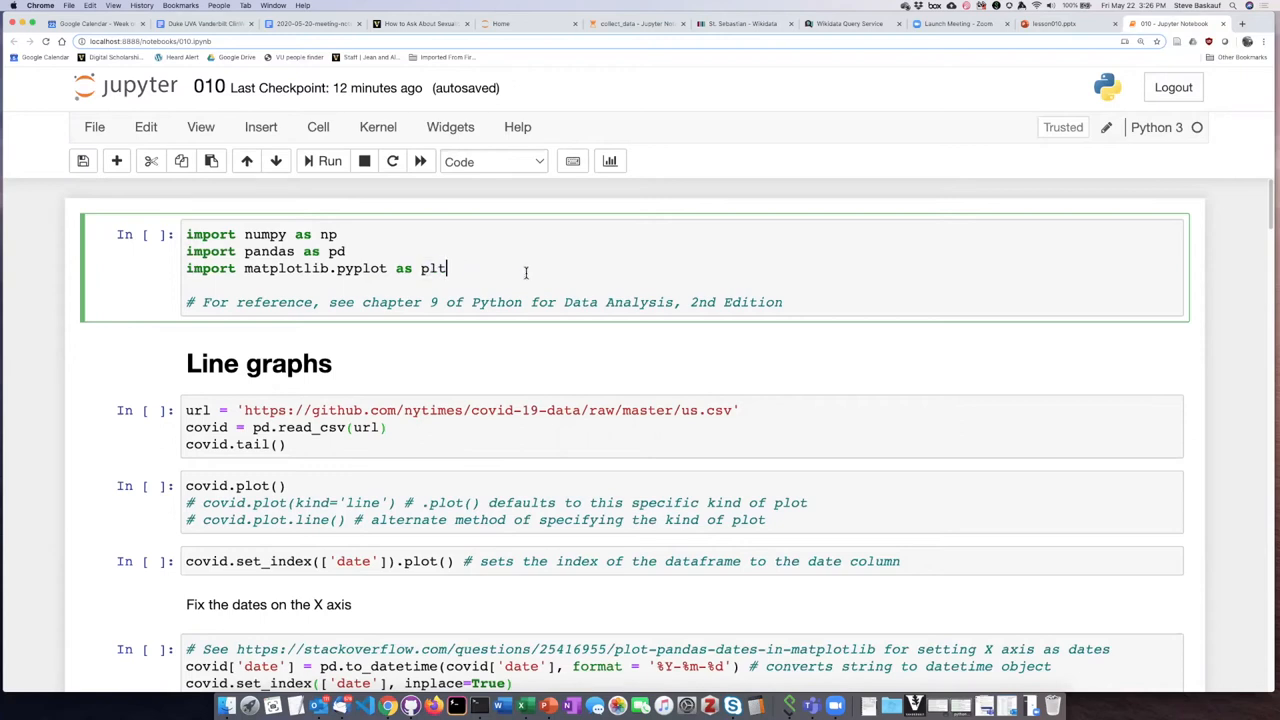
mouse_move(533, 421)
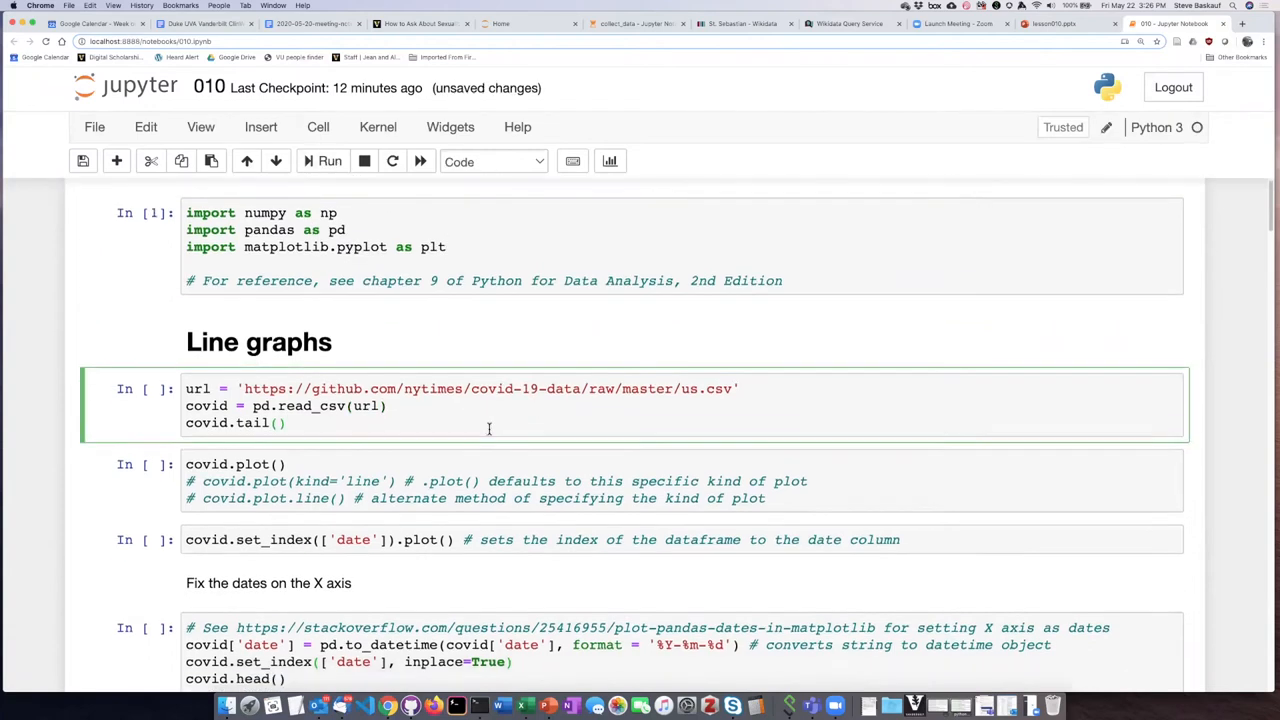
Step: Run the pd.read_csv(url) and covid.tail() cell to show the last five date, cases, deaths rows
scroll("down", 3)
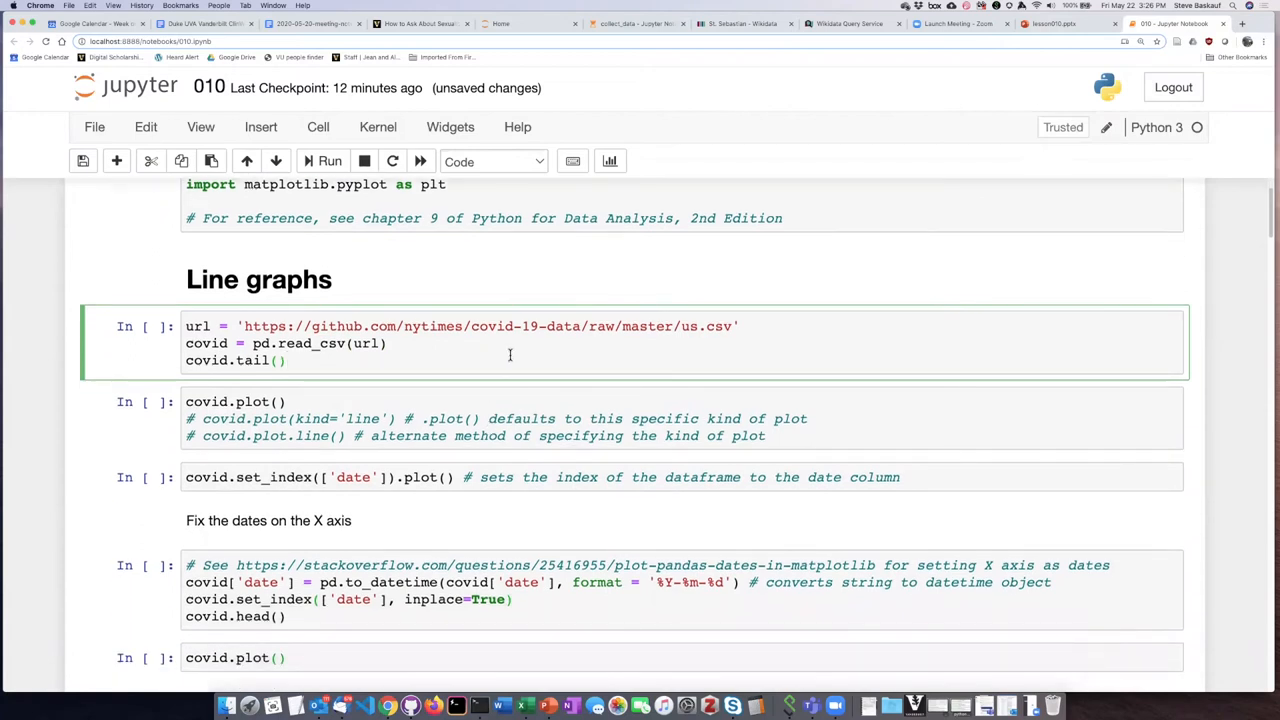
left_click(287, 360)
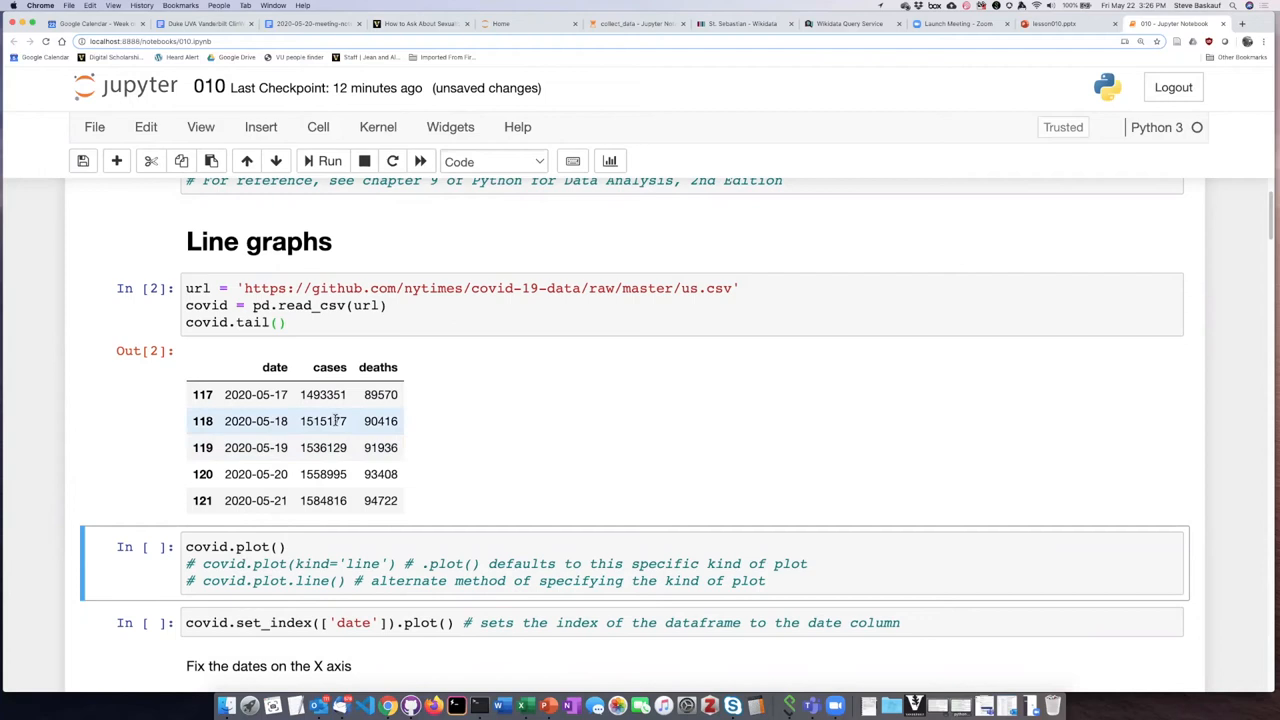
mouse_move(353, 420)
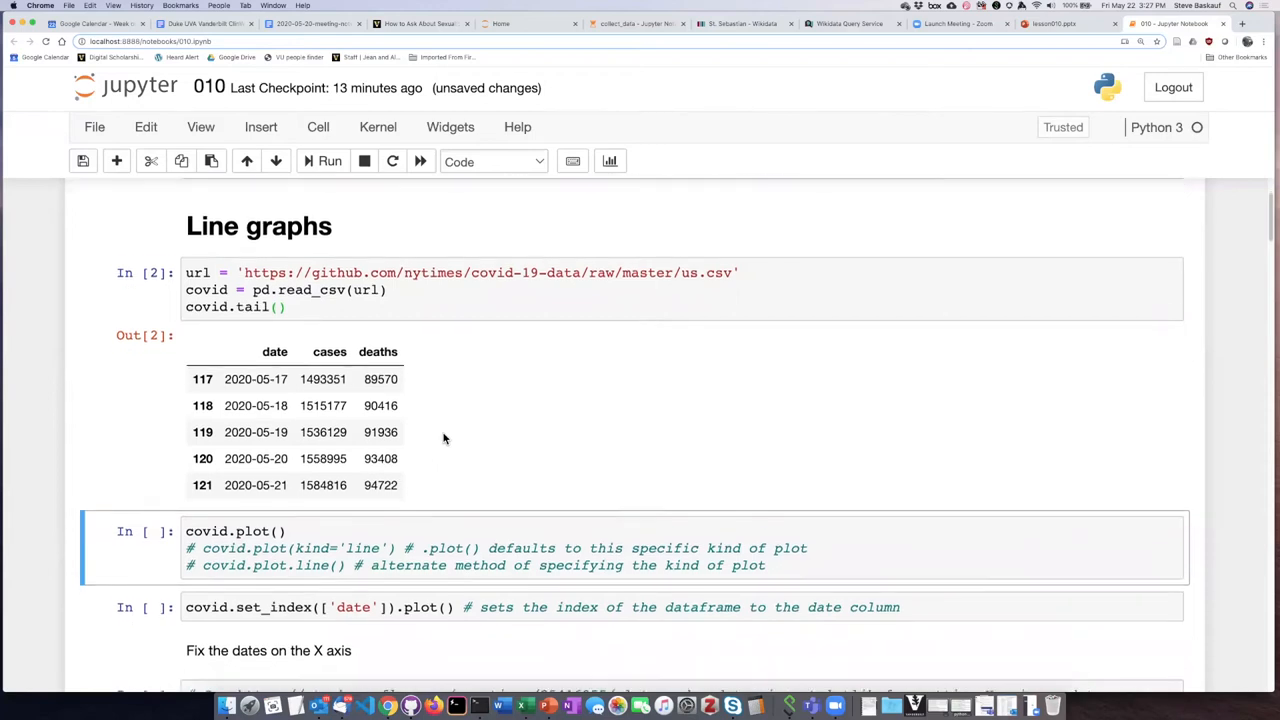
scroll("down", 3)
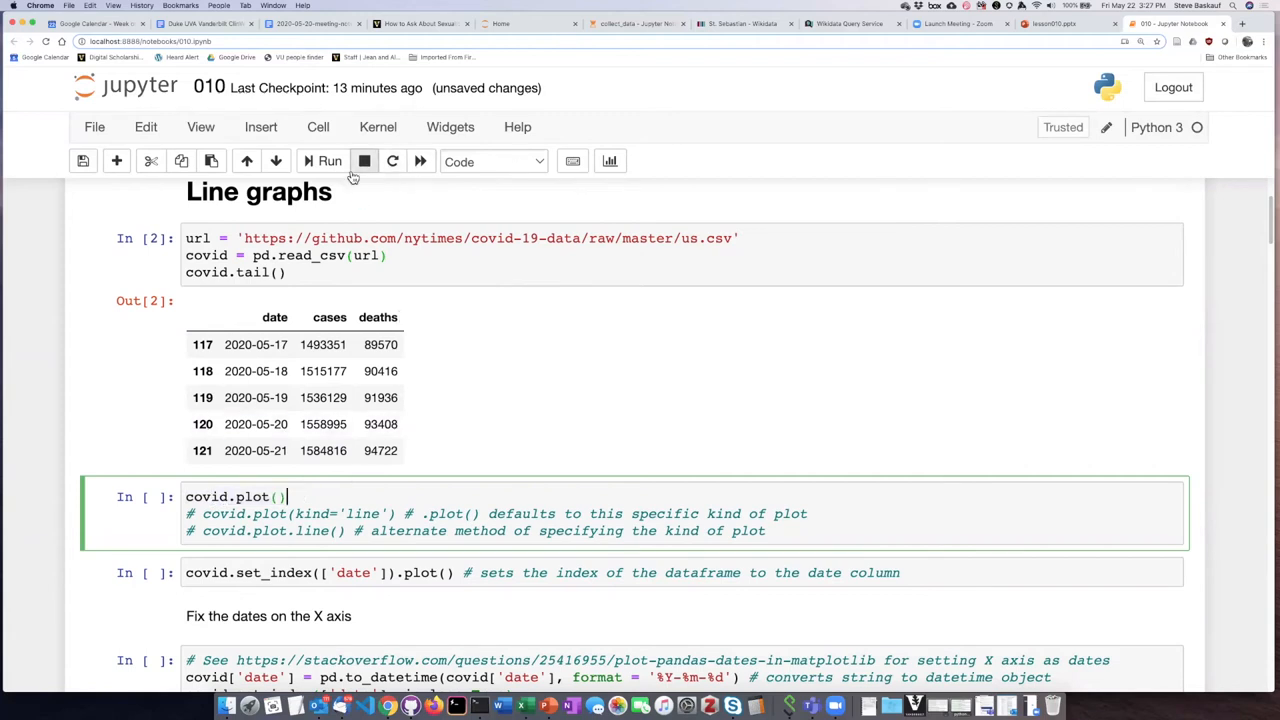
left_click(329, 161)
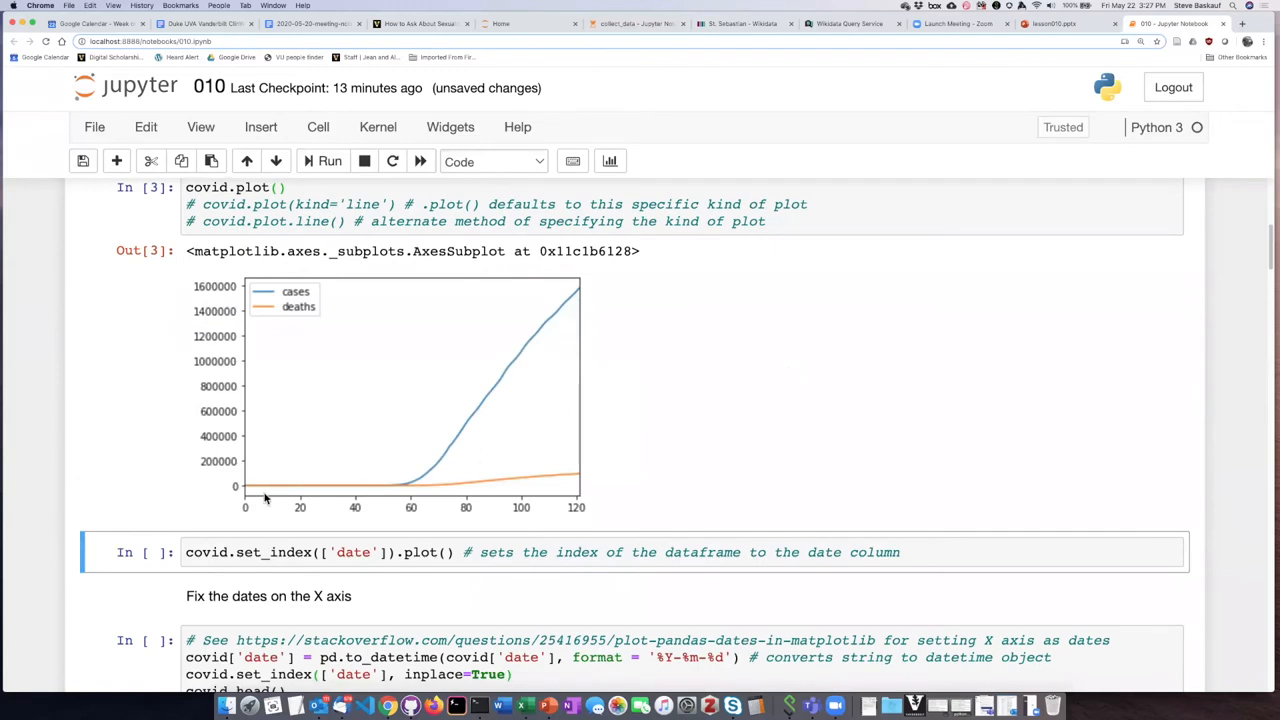
mouse_move(400, 429)
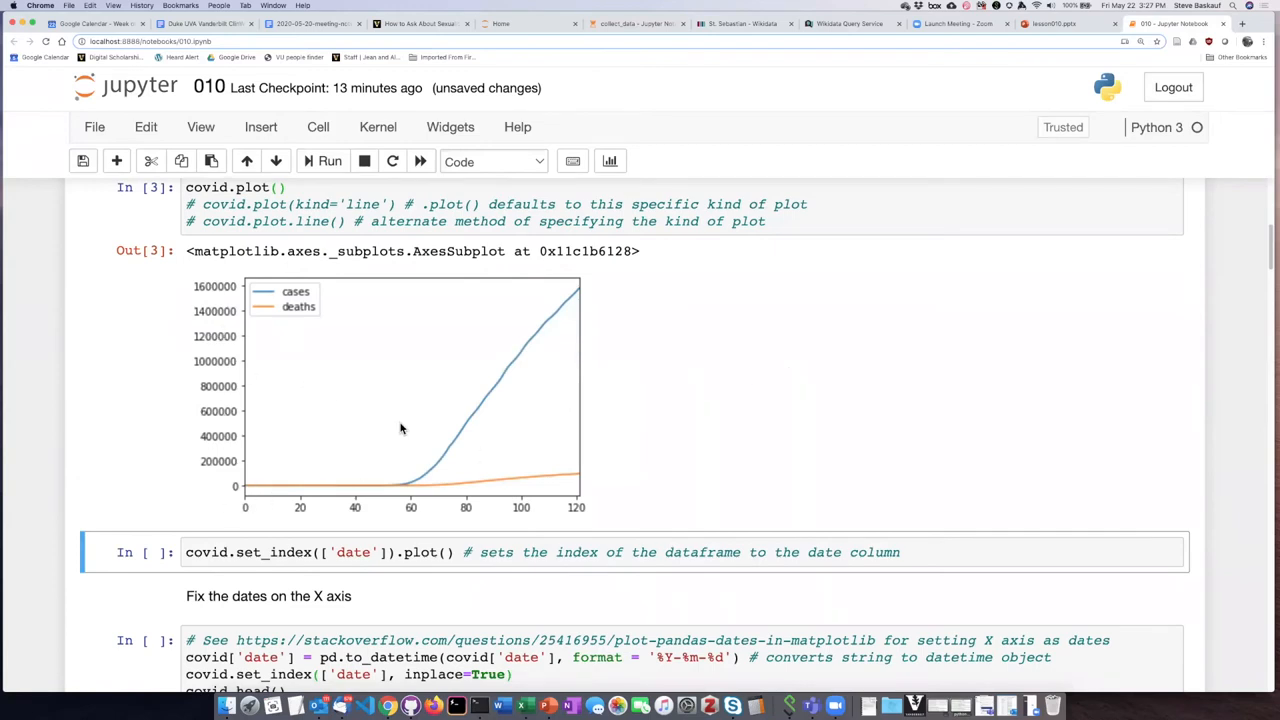
mouse_move(368, 463)
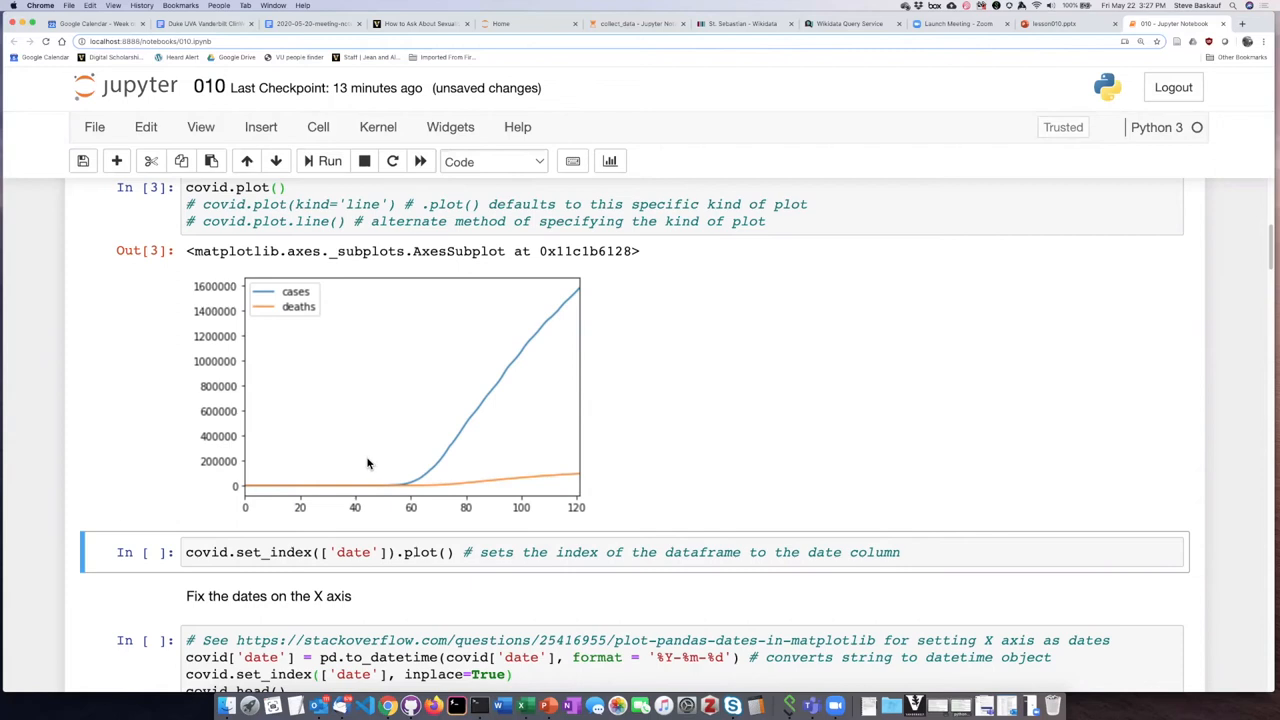
mouse_move(468, 465)
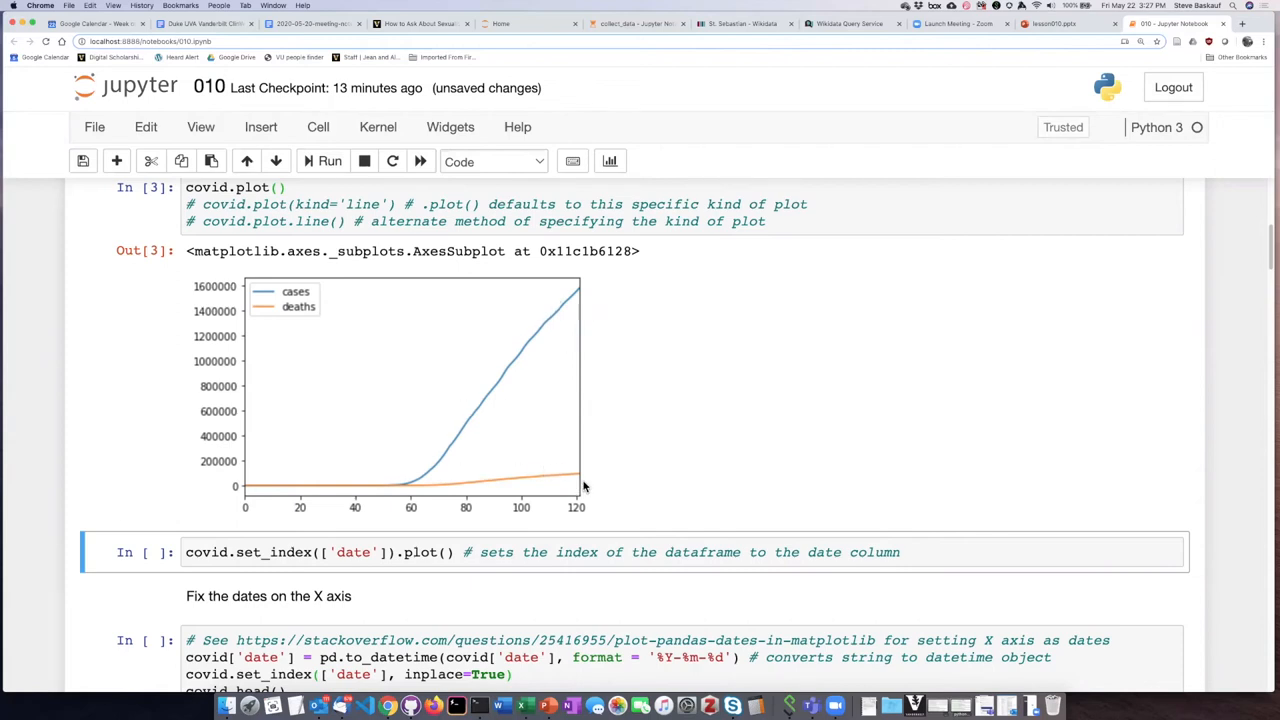
mouse_move(535, 482)
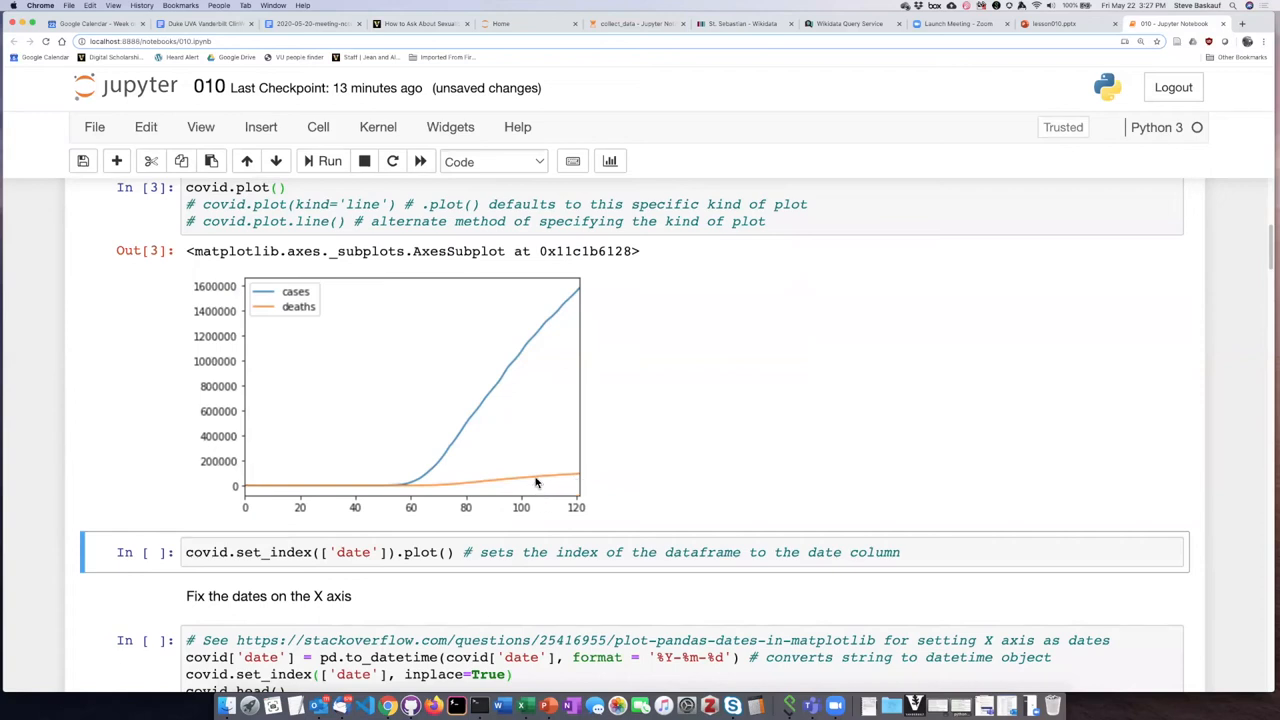
mouse_move(230, 388)
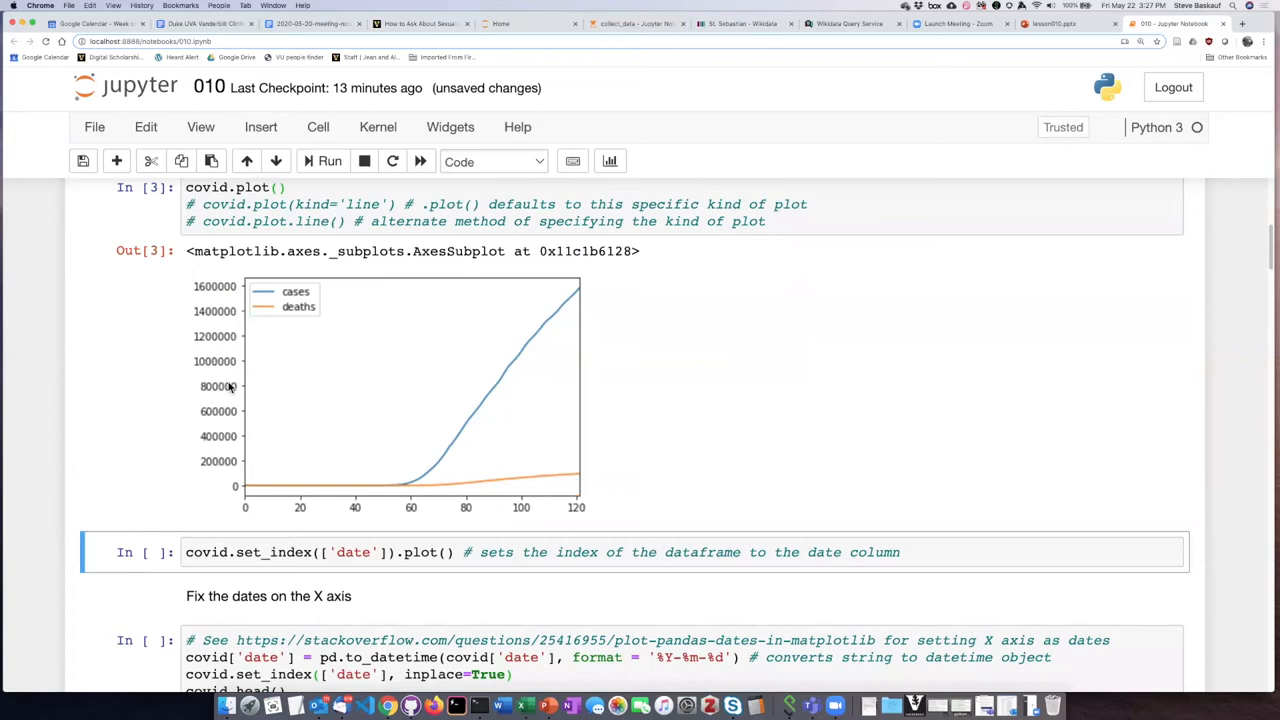
mouse_move(248, 370)
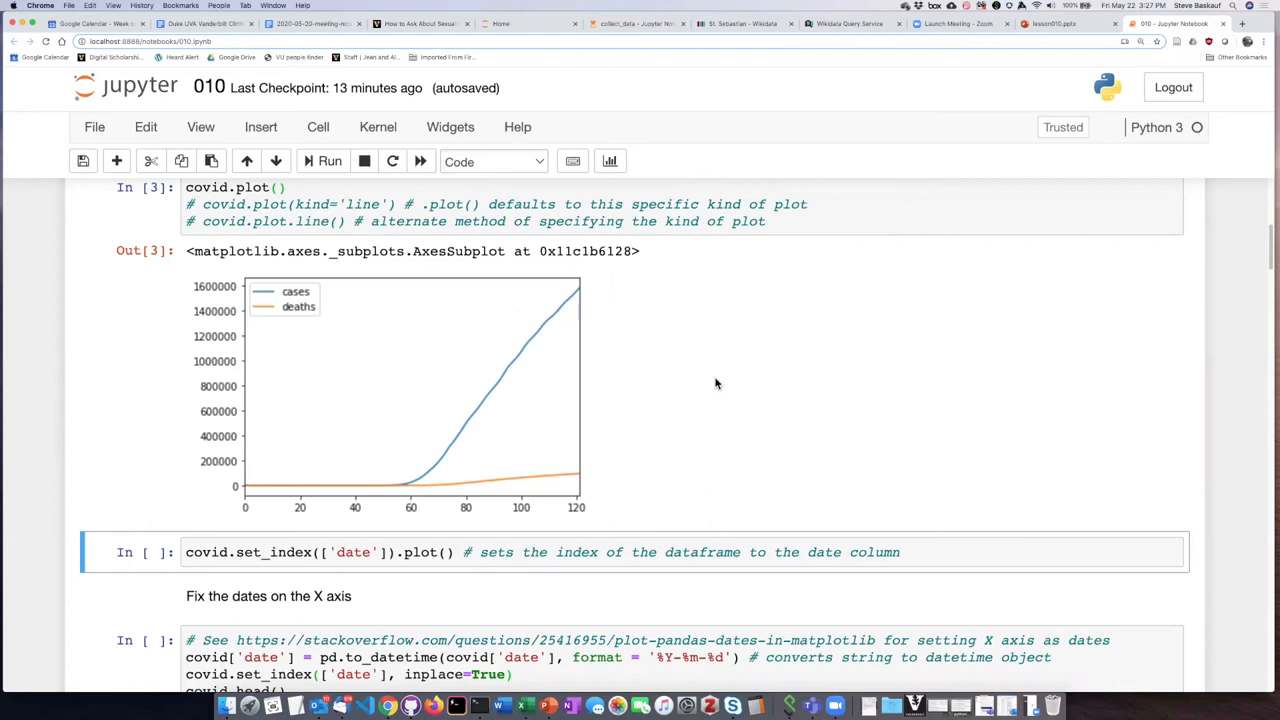
mouse_move(715, 391)
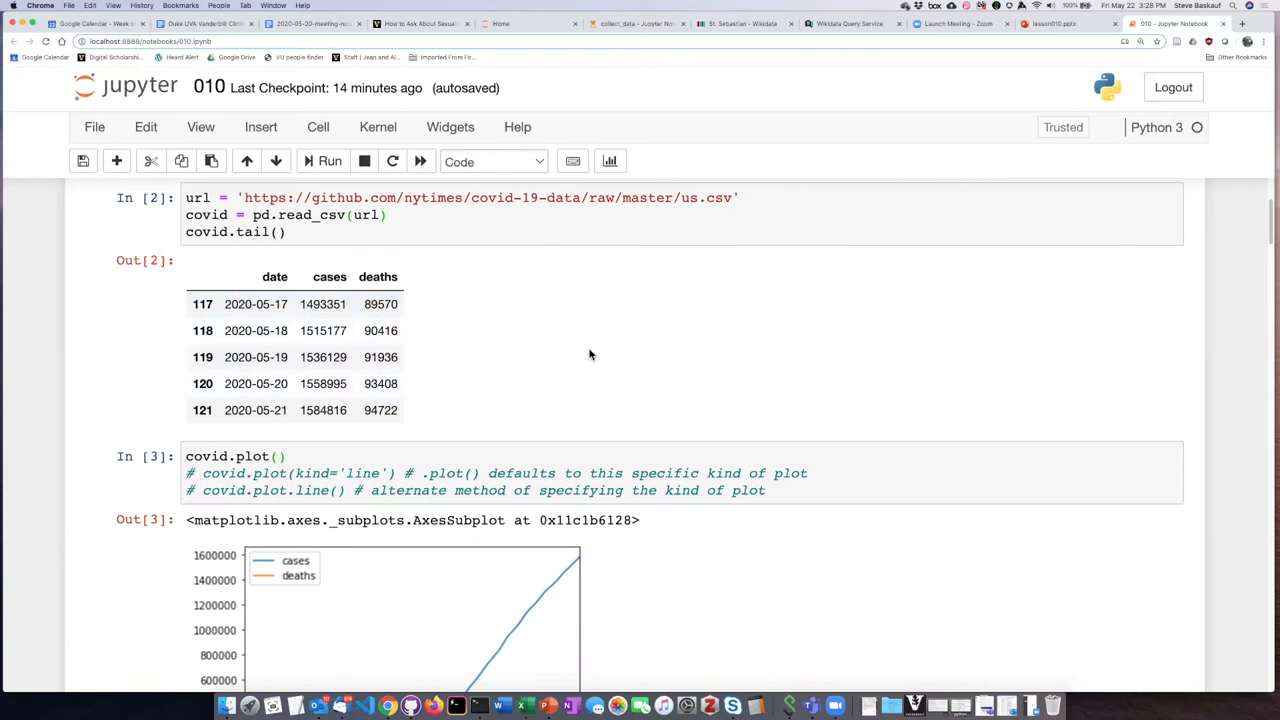
scroll("down", 3)
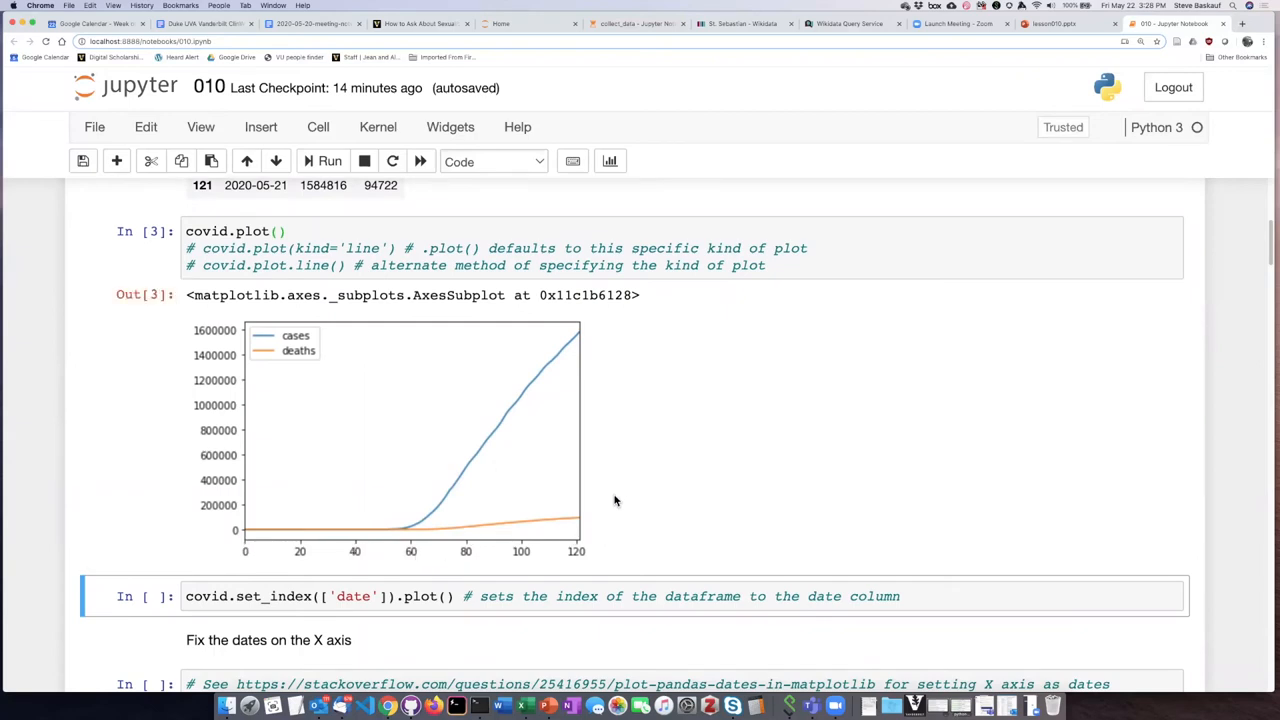
mouse_move(635, 416)
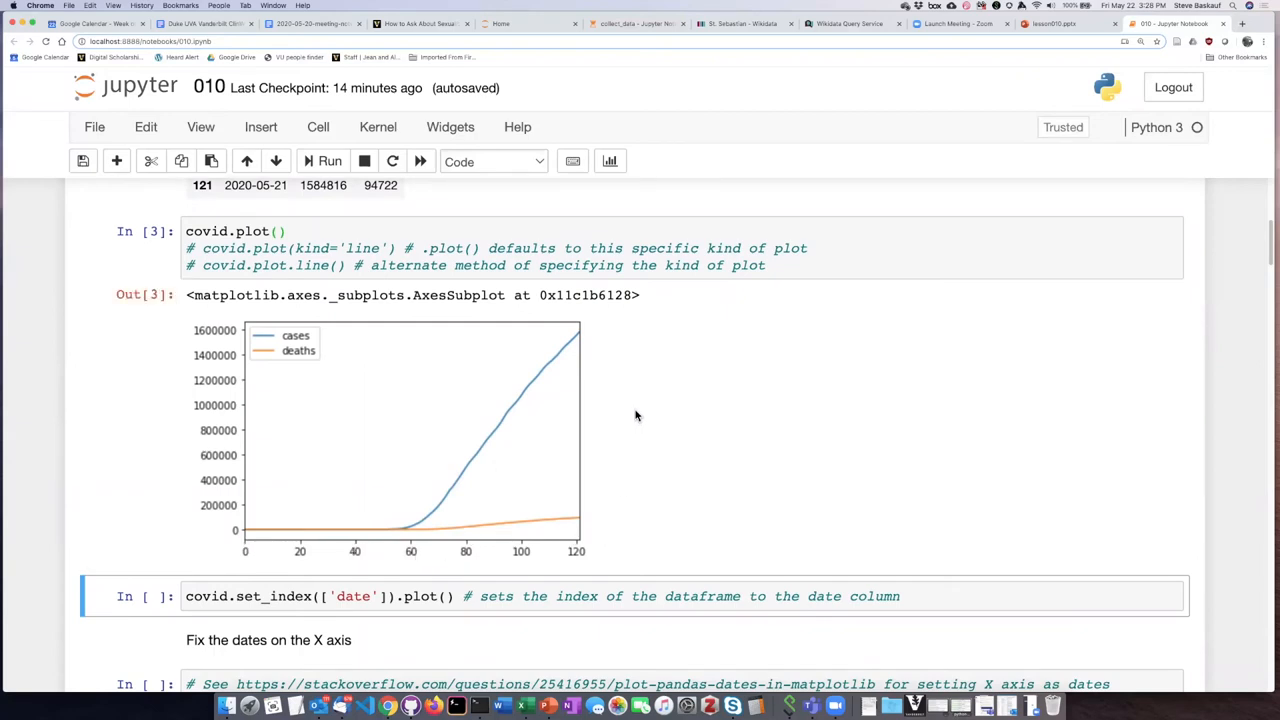
scroll("down", 3)
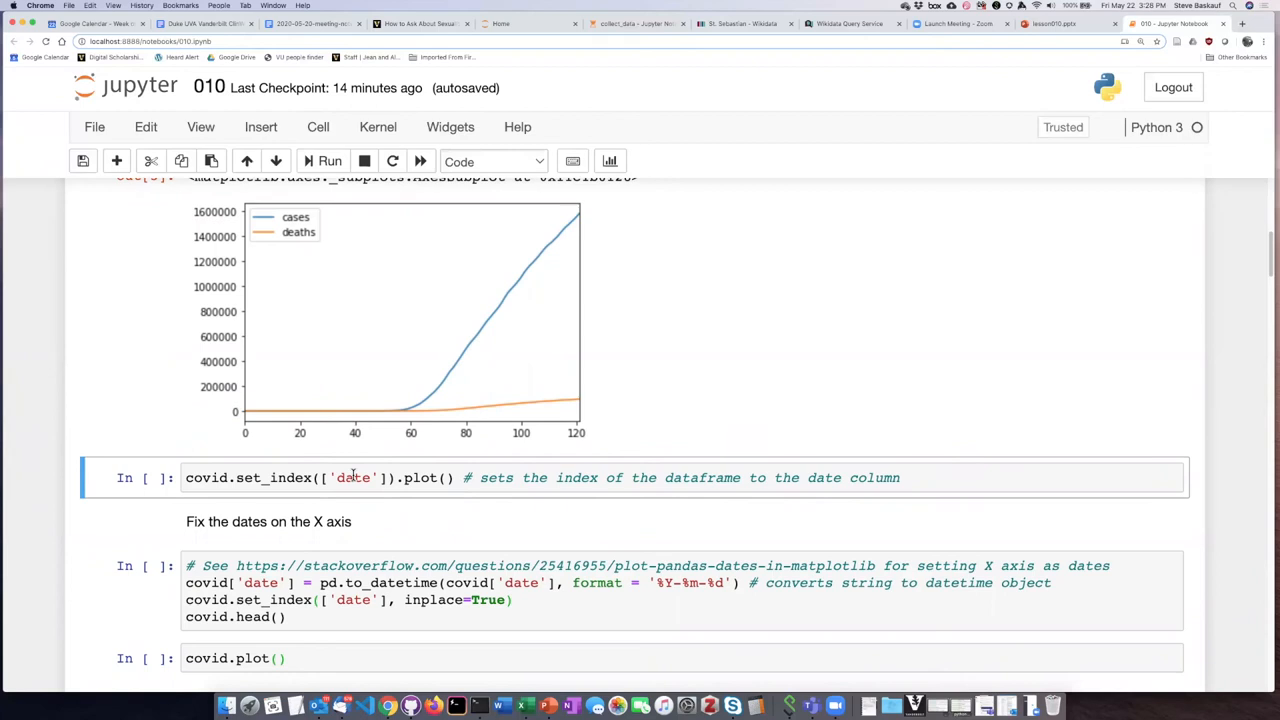
mouse_move(490, 357)
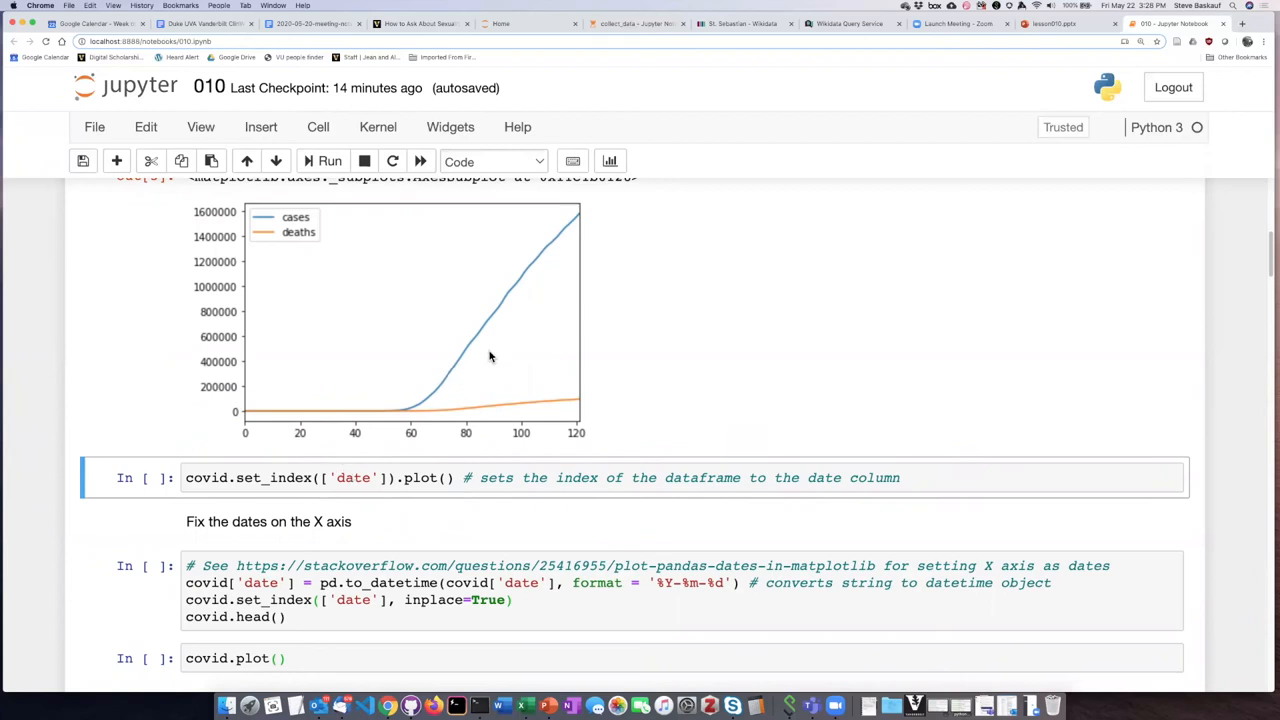
mouse_move(330, 183)
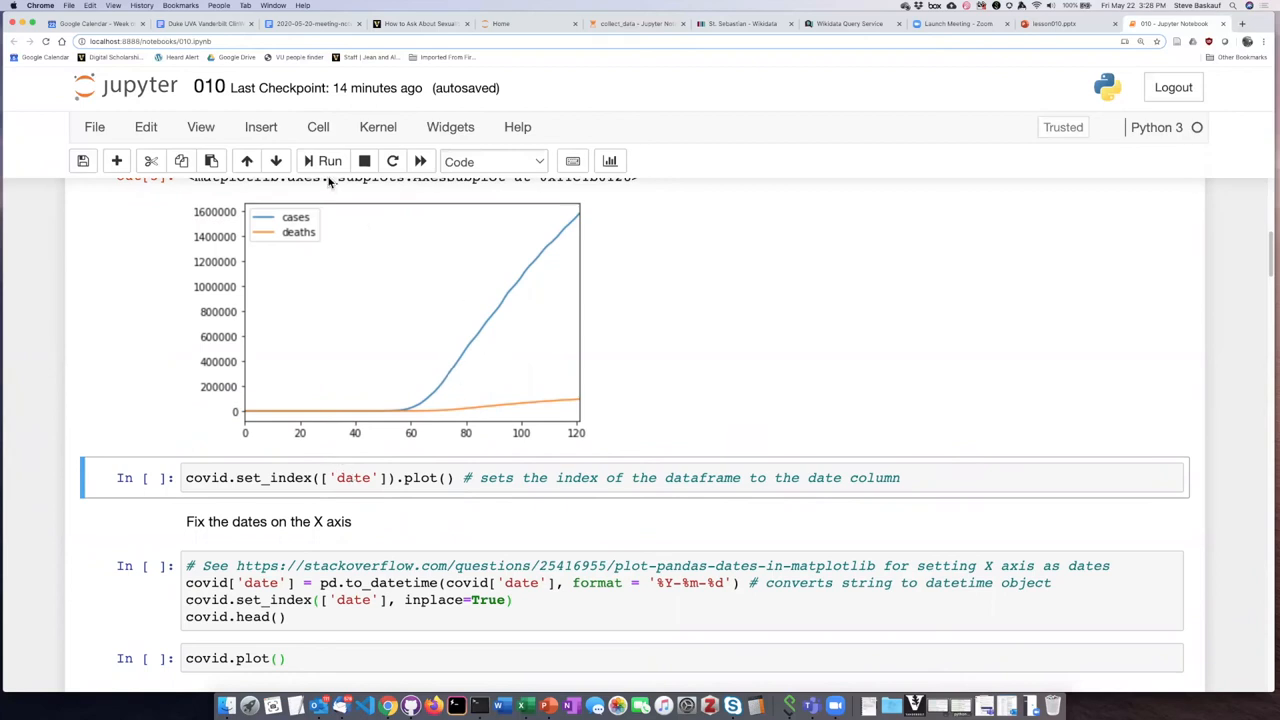
Step: Run covid.set_index(['date']).plot() and scroll down to view the cases and deaths plot
left_click(329, 161)
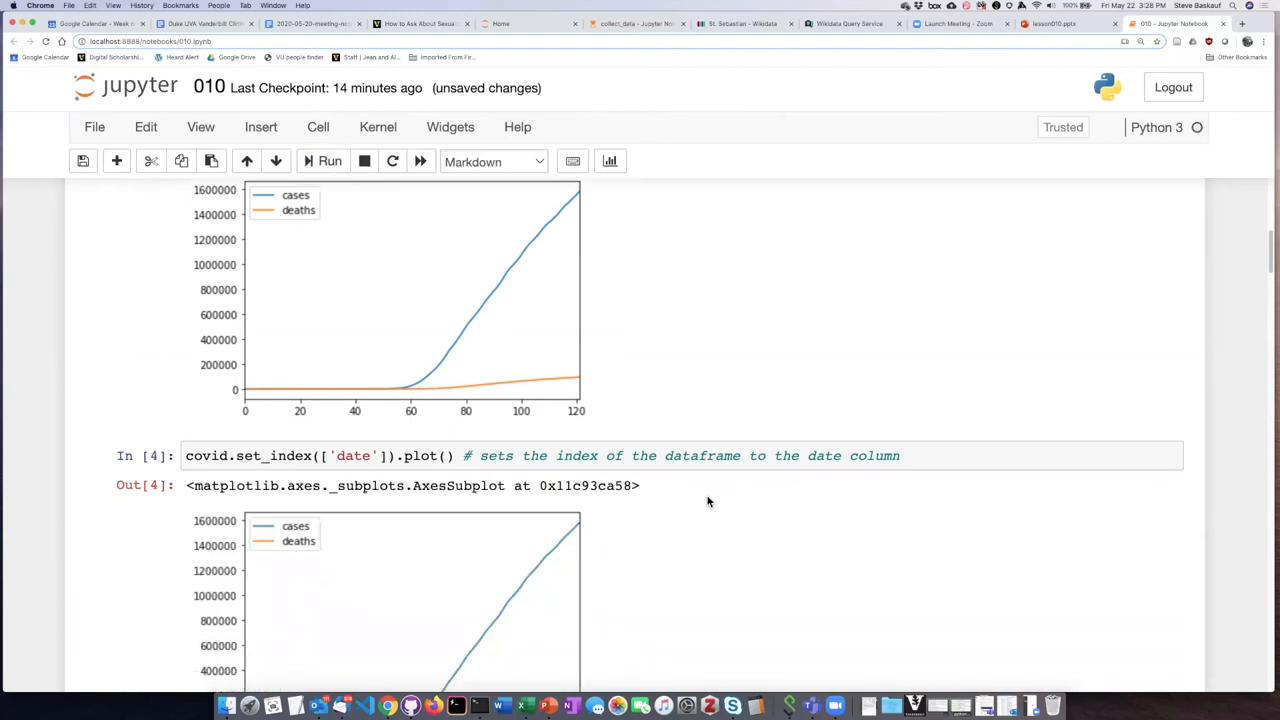
scroll("down", 3)
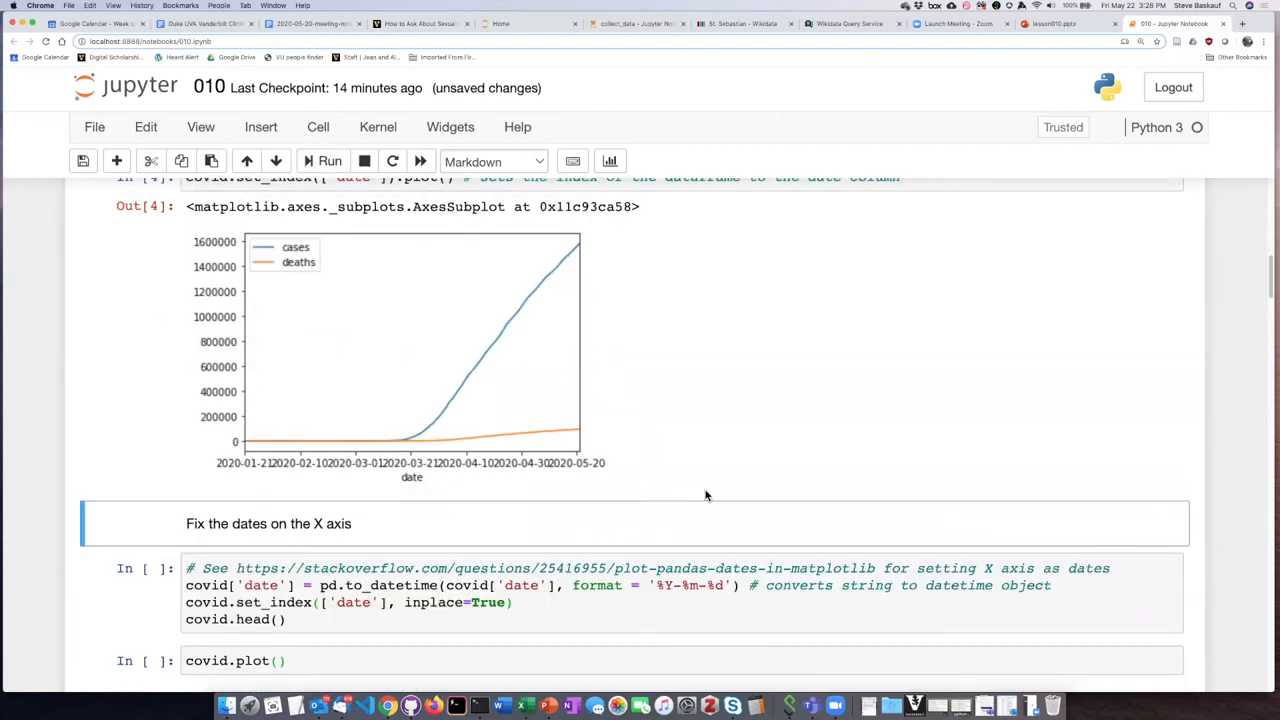
mouse_move(555, 450)
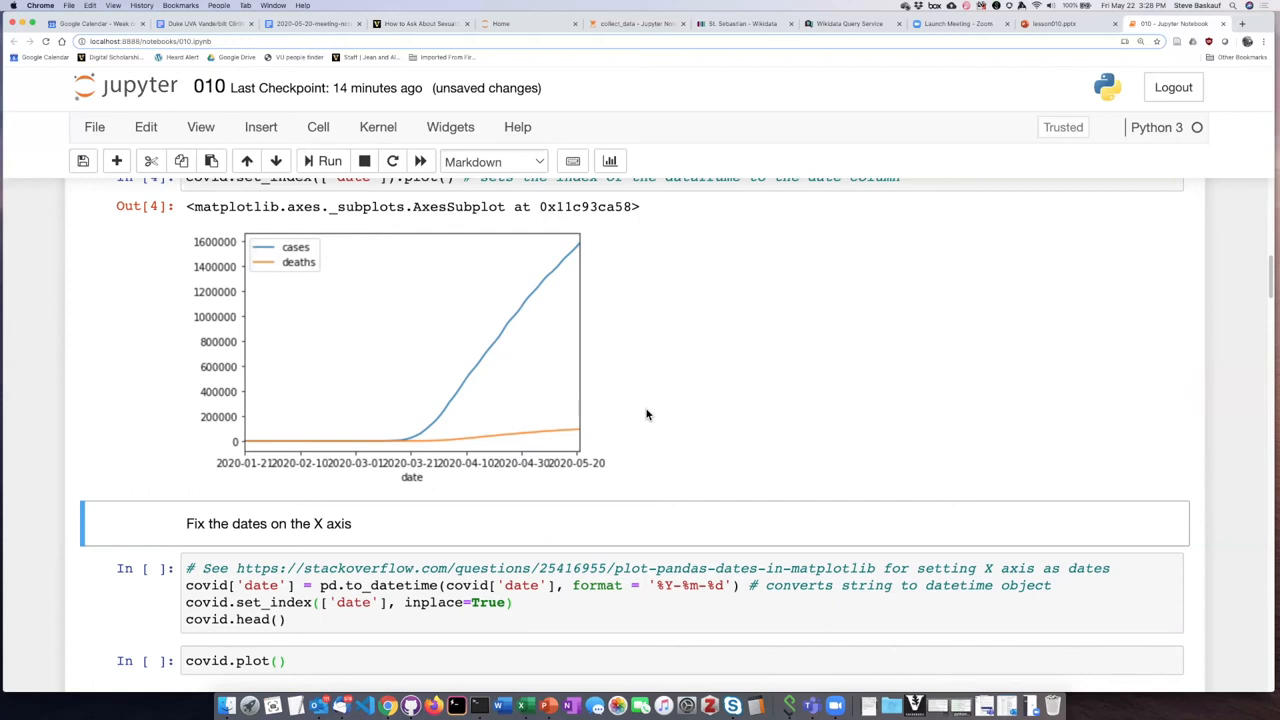
mouse_move(651, 413)
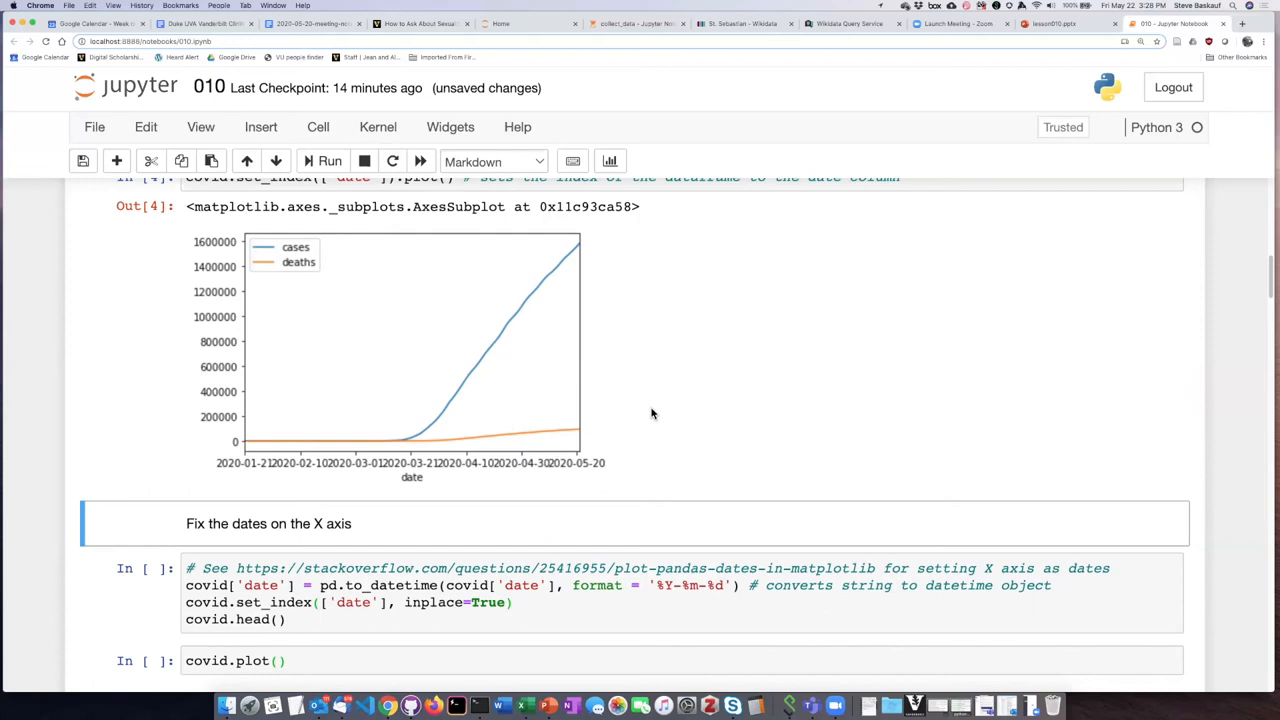
scroll("down", 3)
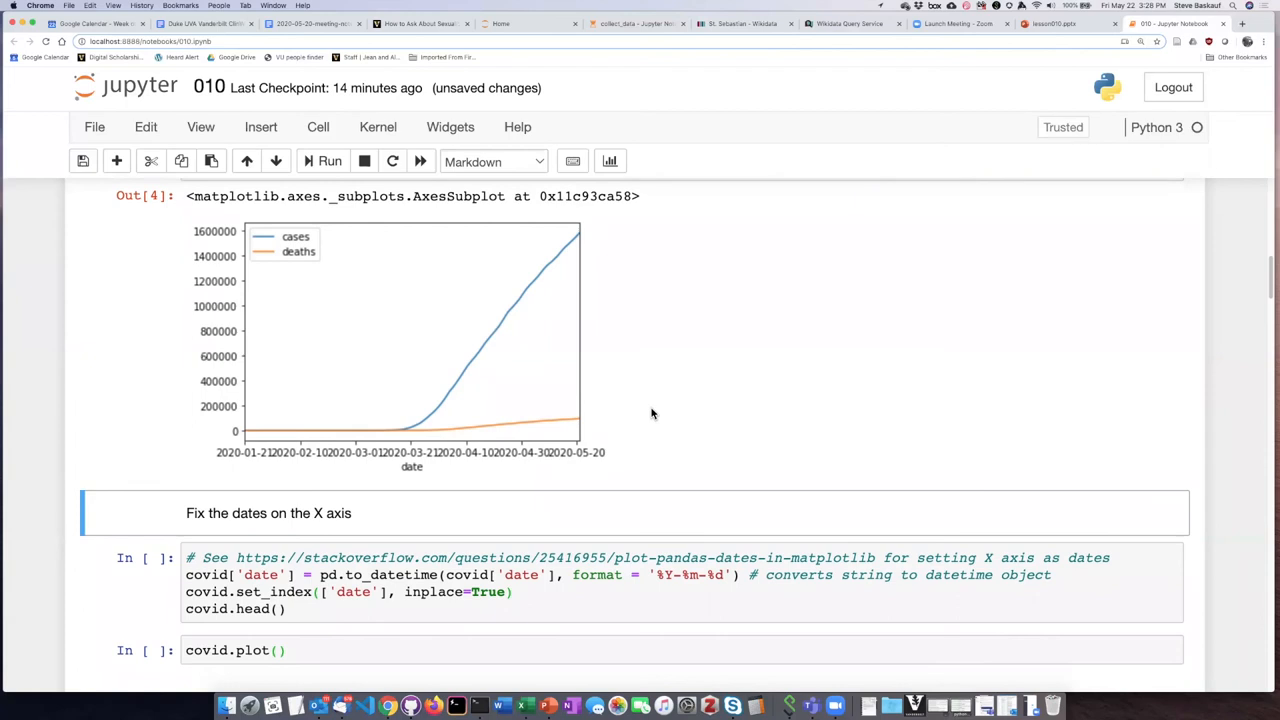
scroll("down", 3)
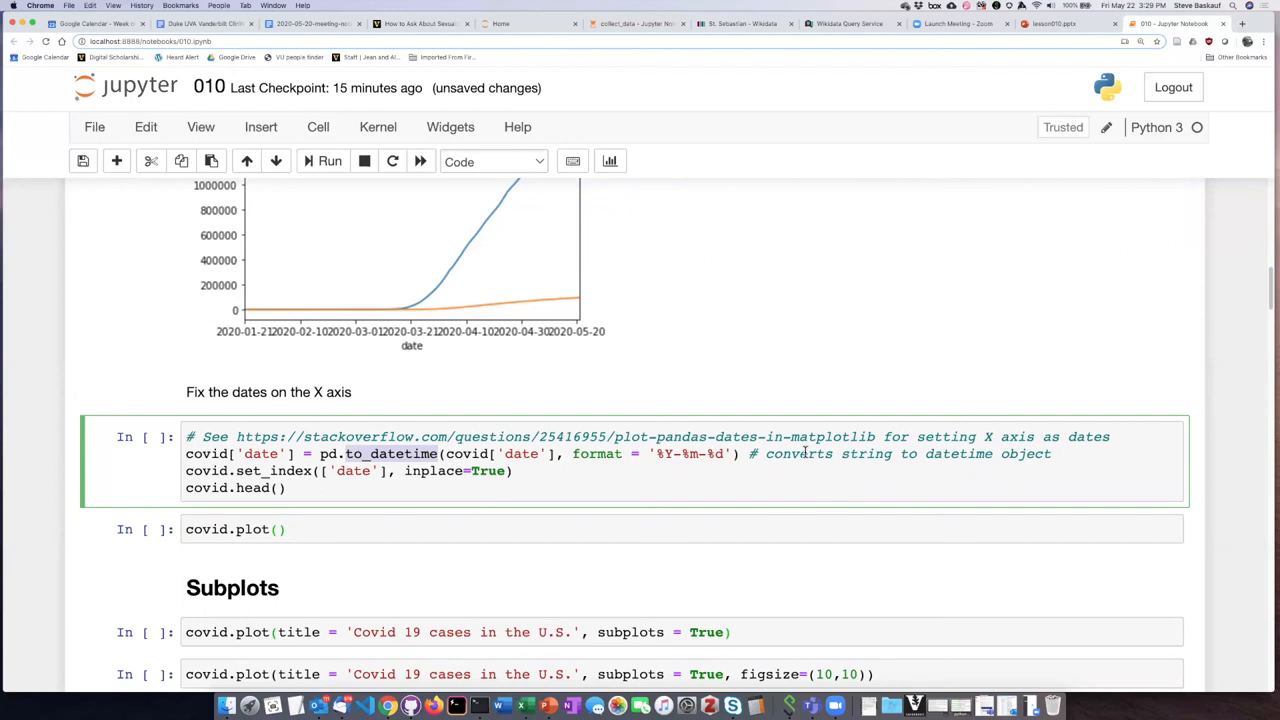
mouse_move(788, 425)
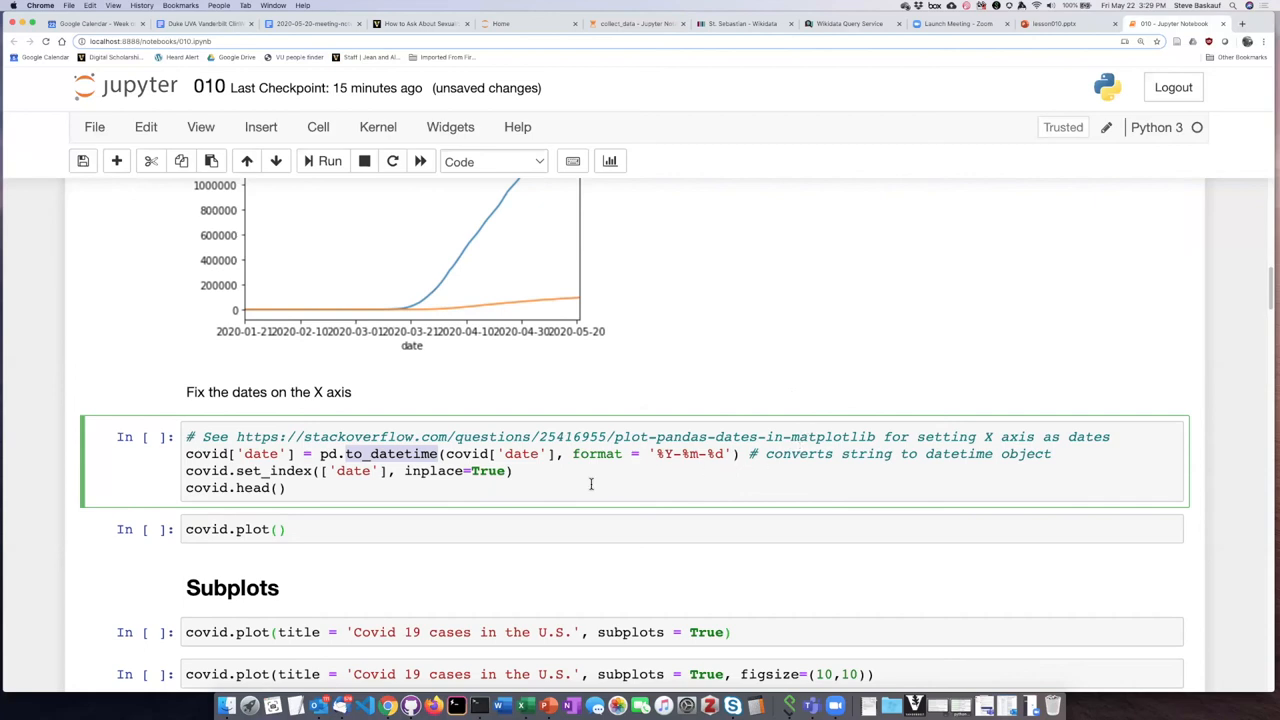
mouse_move(599, 477)
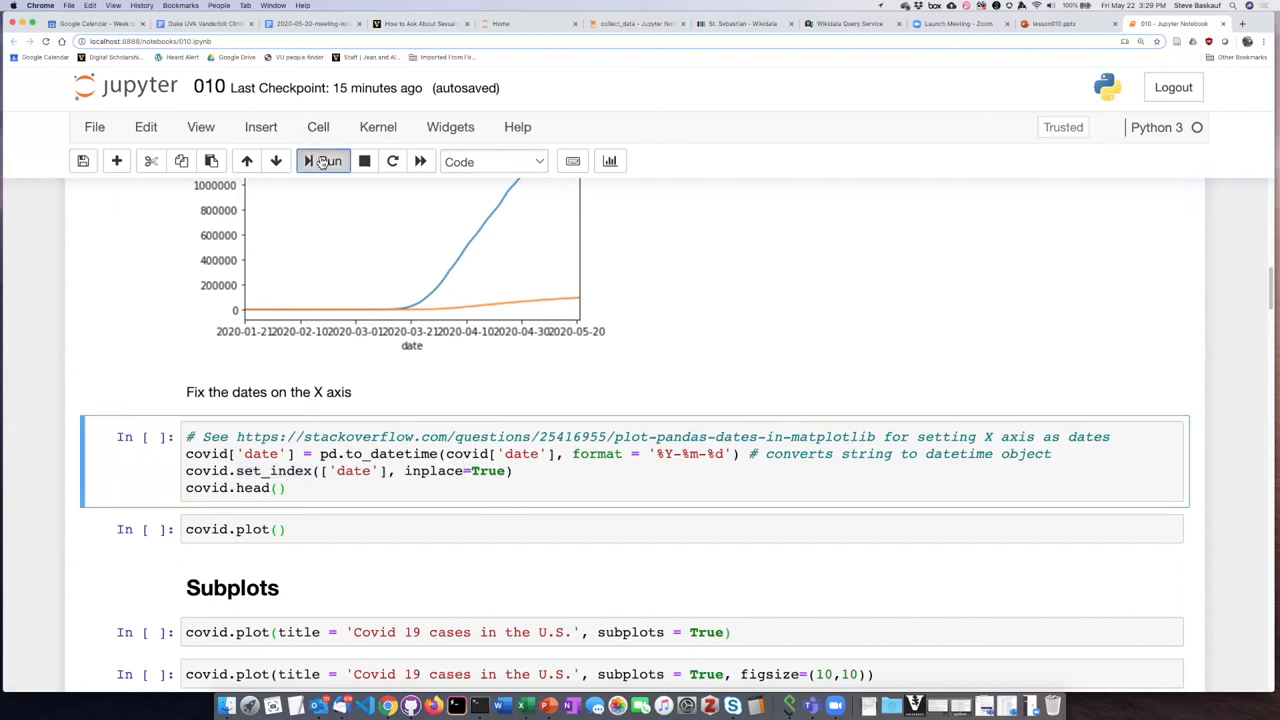
Step: Run the pd.to_datetime cell that sets date as the index, listing 2020-01-21 to 2020-01-25
left_click(323, 161)
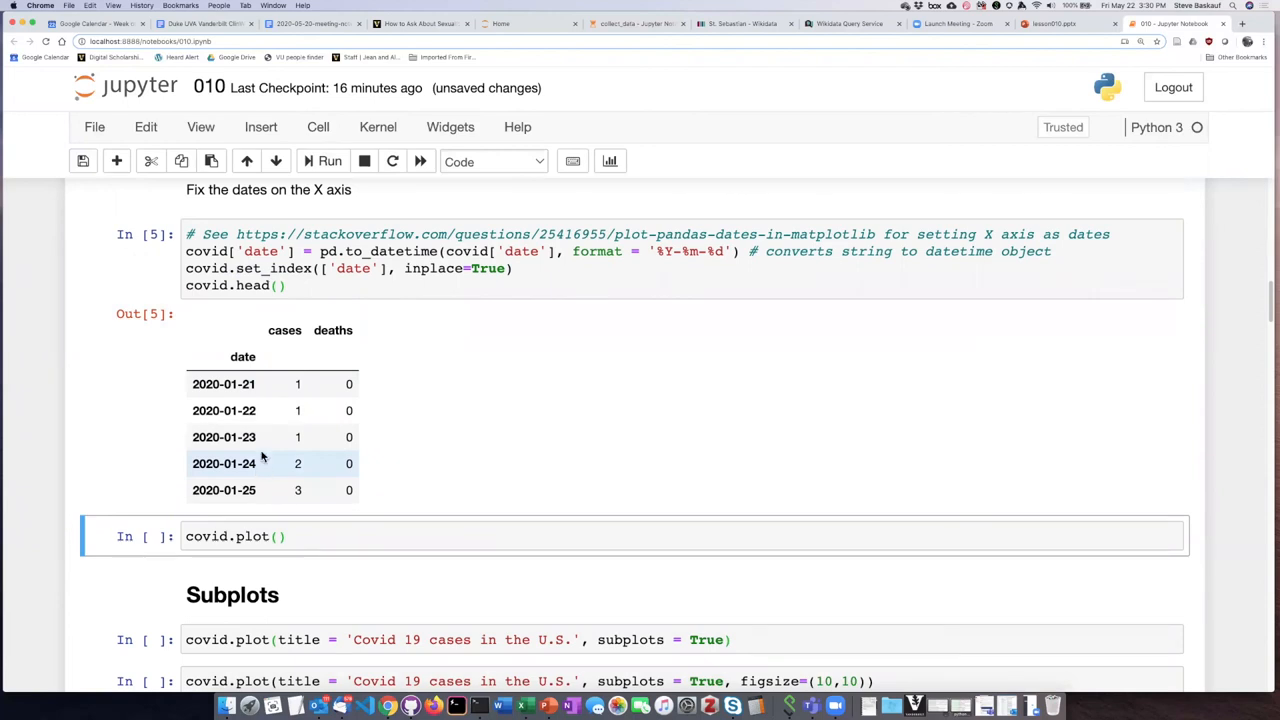
mouse_move(266, 410)
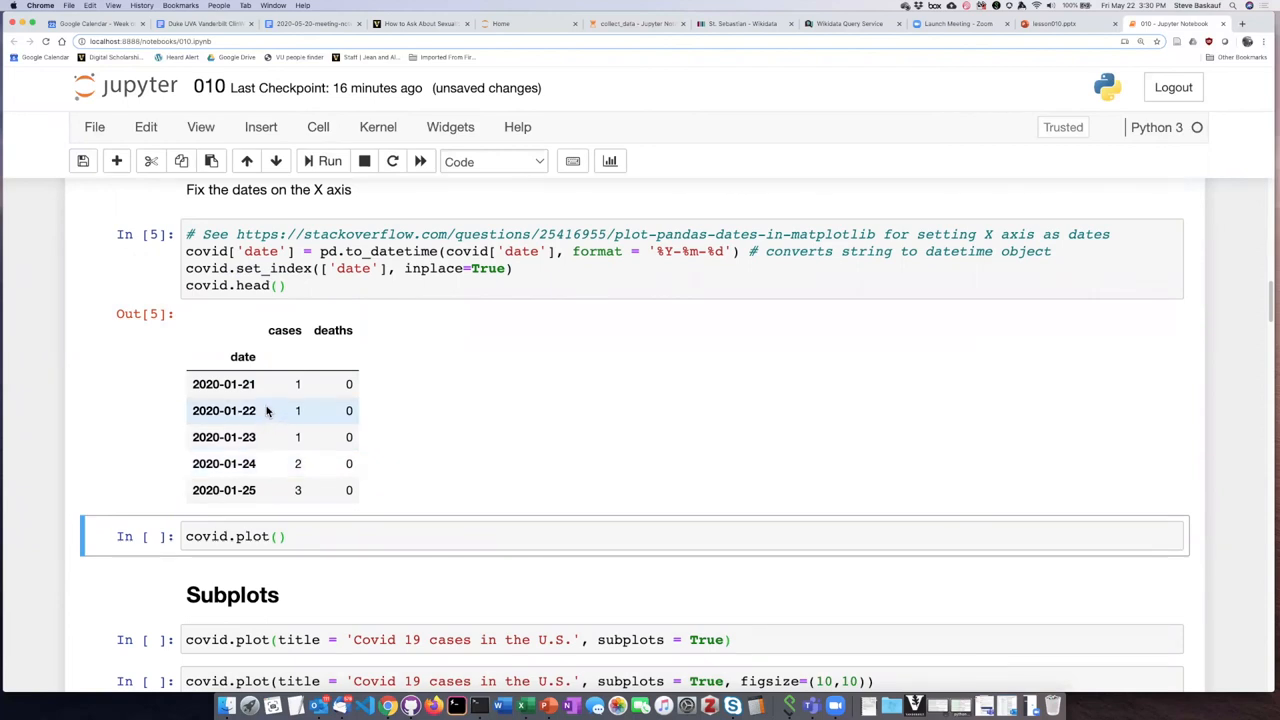
mouse_move(275, 390)
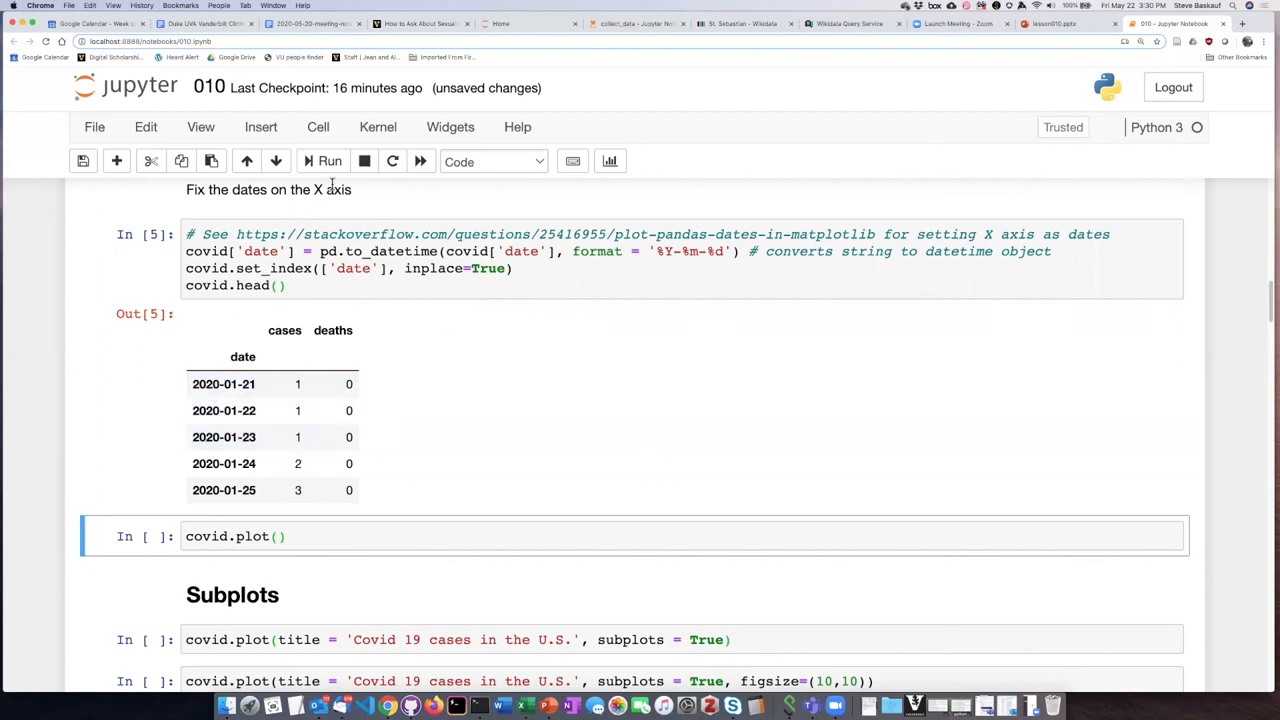
Step: Rerun covid.plot() to draw cases and deaths with month labels from February to May 2020
left_click(328, 161)
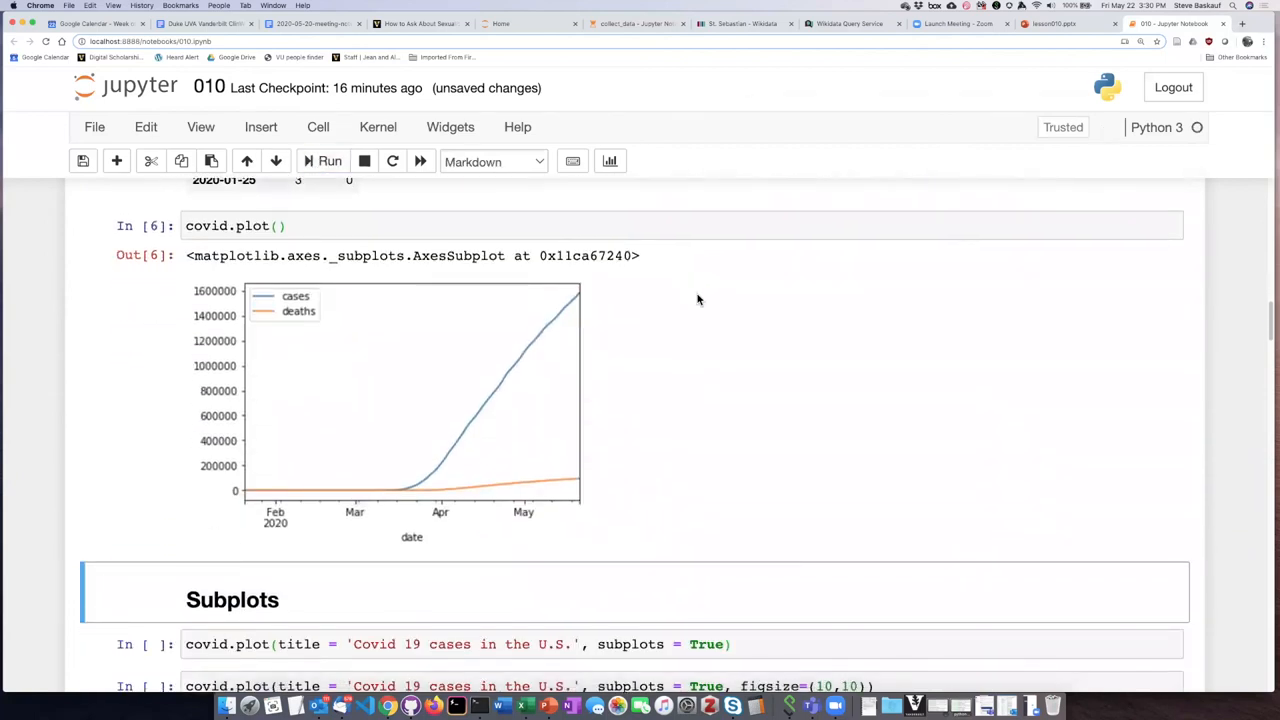
mouse_move(551, 485)
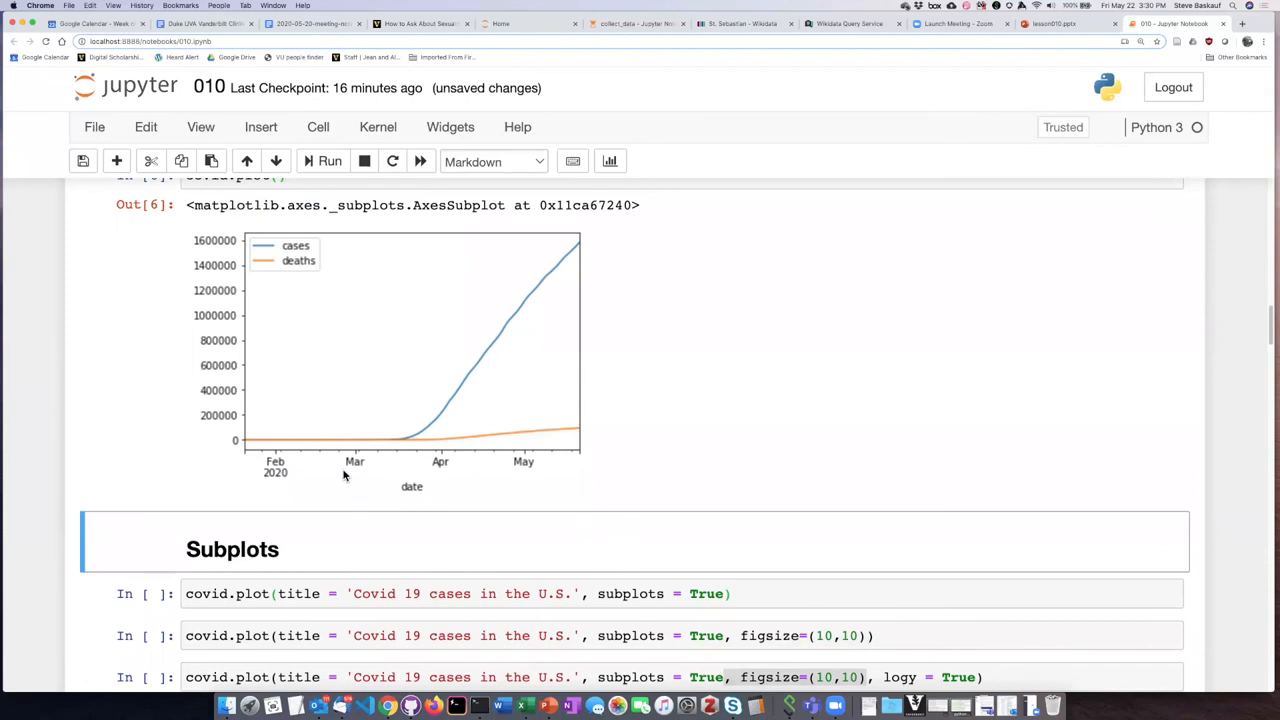
mouse_move(447, 461)
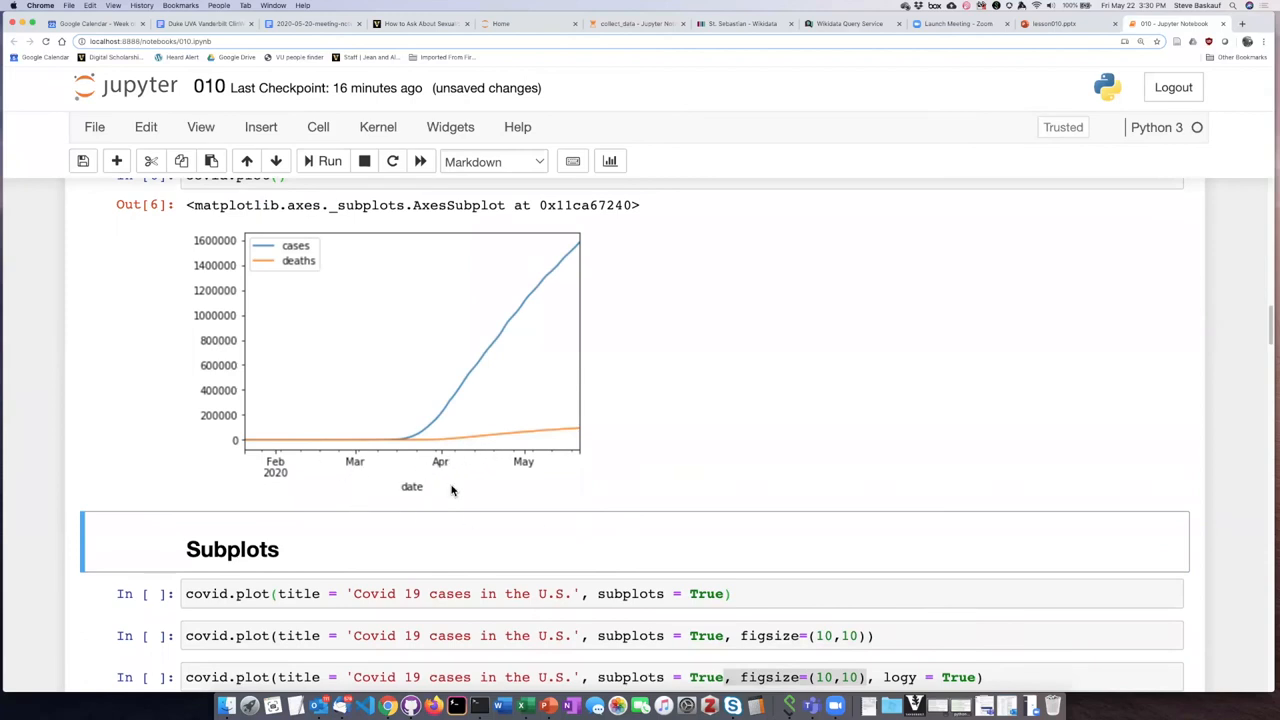
mouse_move(300, 498)
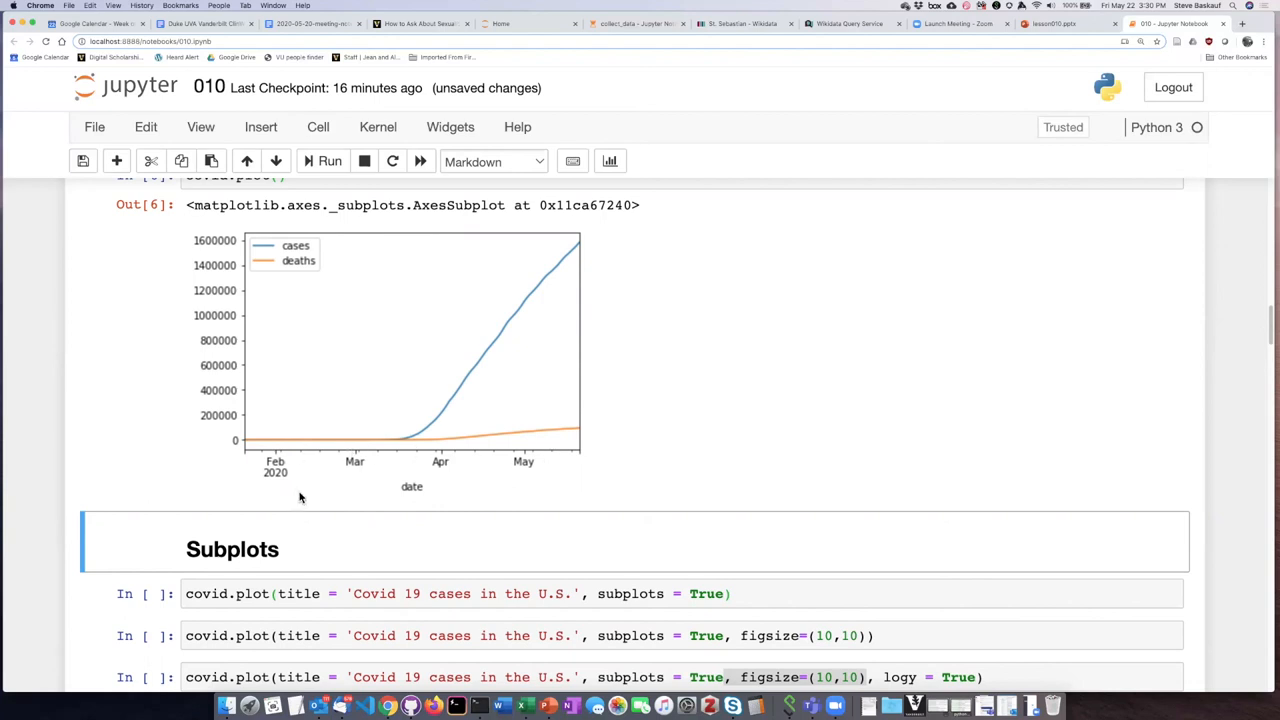